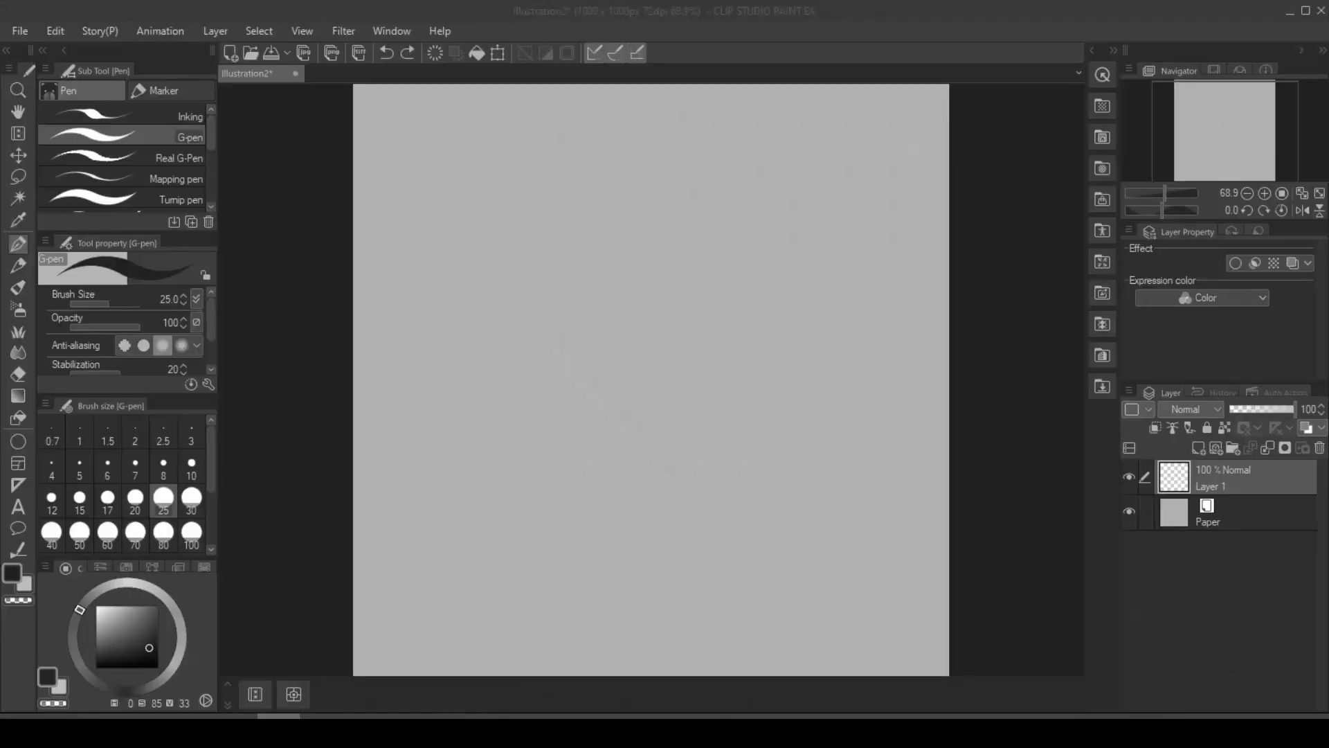
Select the Brush tool to begin painting on the pink canvas
{"action": "left_click", "coordinate": [15, 246]}
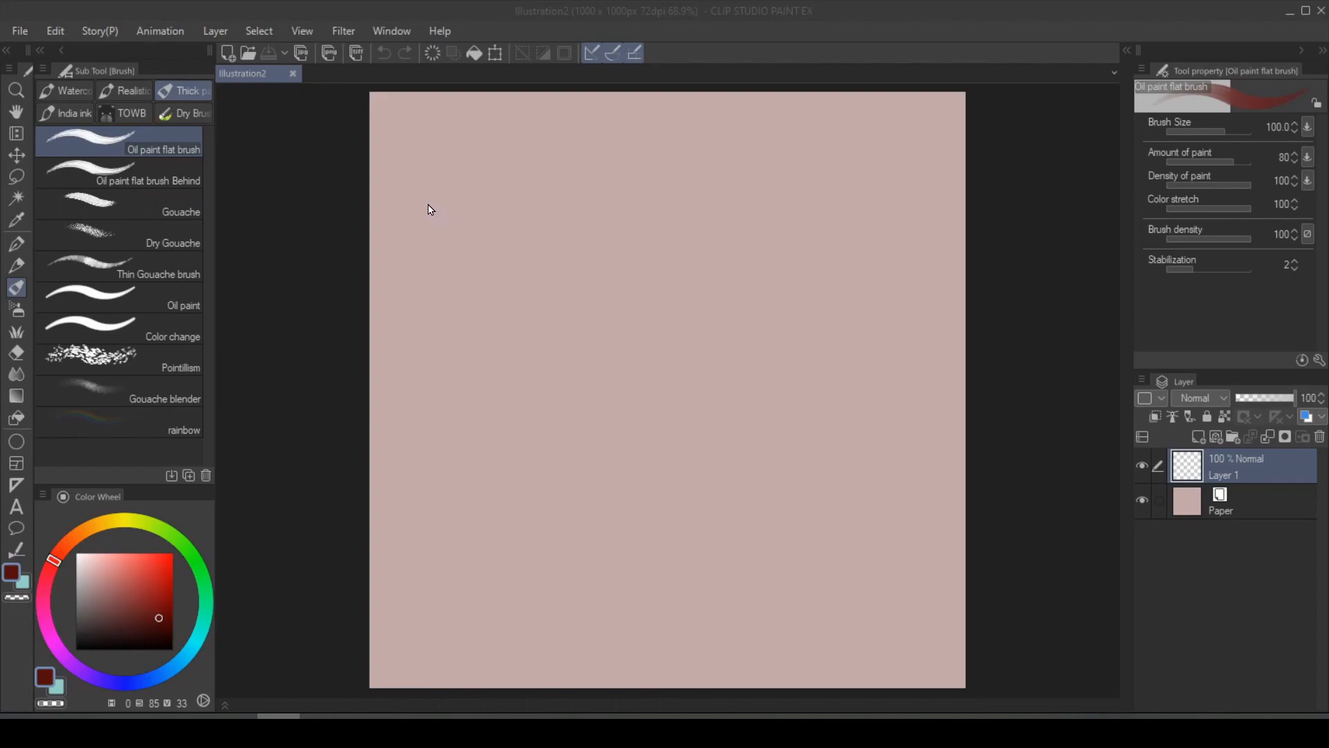
{"action": "mouse_move", "coordinate": [201, 67]}
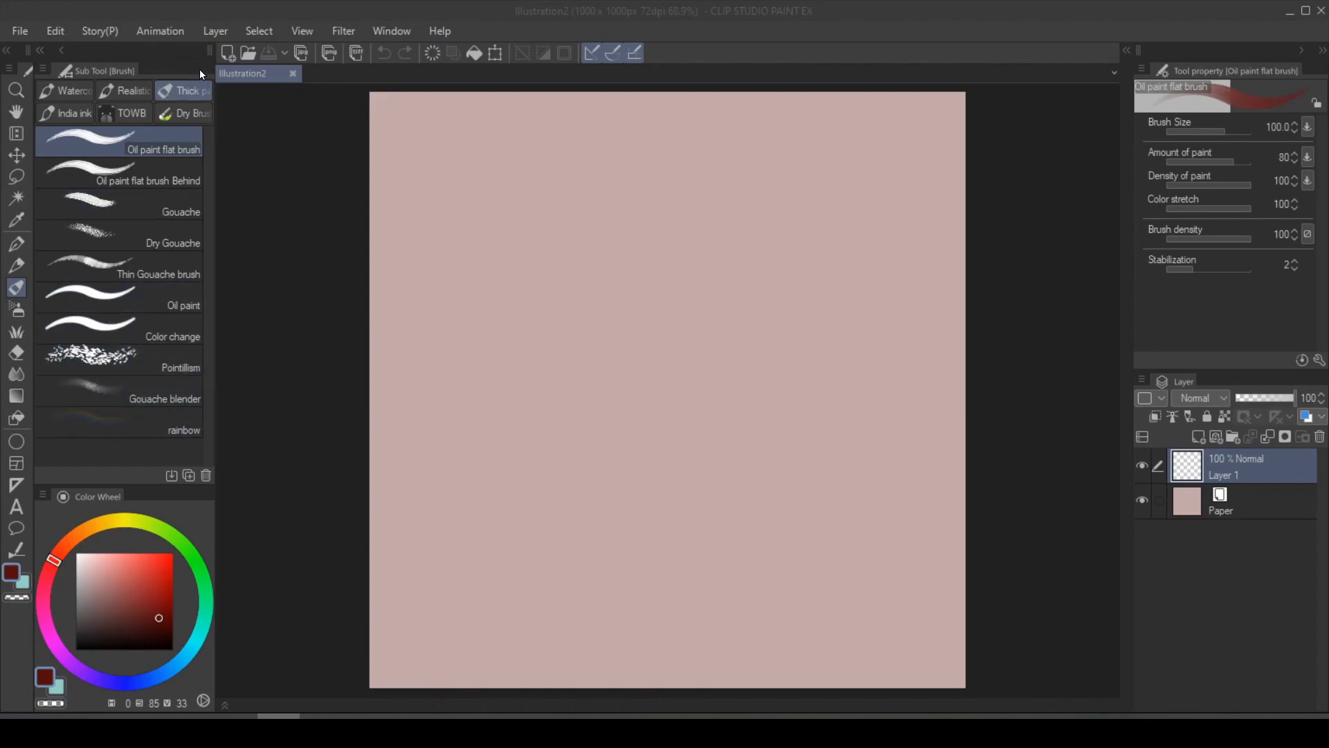
{"action": "mouse_move", "coordinate": [1268, 78]}
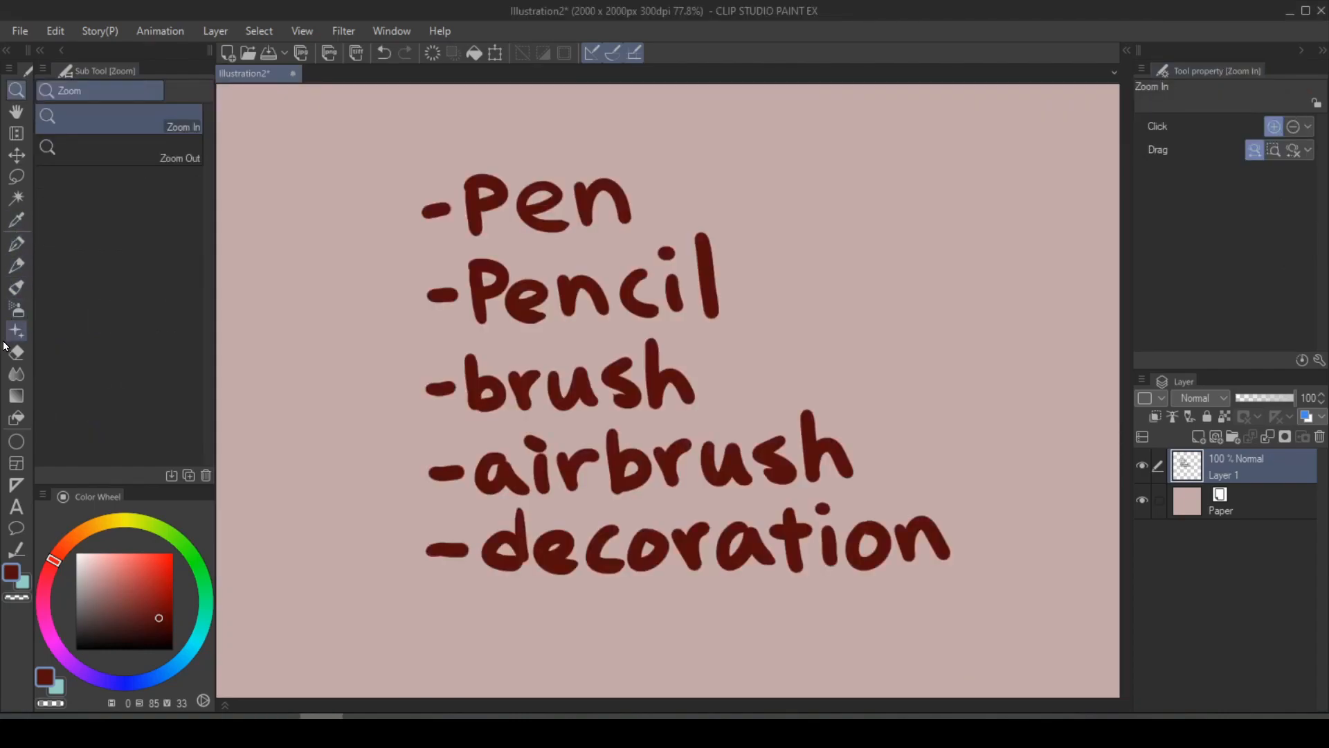
Browse the Pen and Brush sub tools, then the India ink and Thick paint groups
{"action": "left_click", "coordinate": [17, 242]}
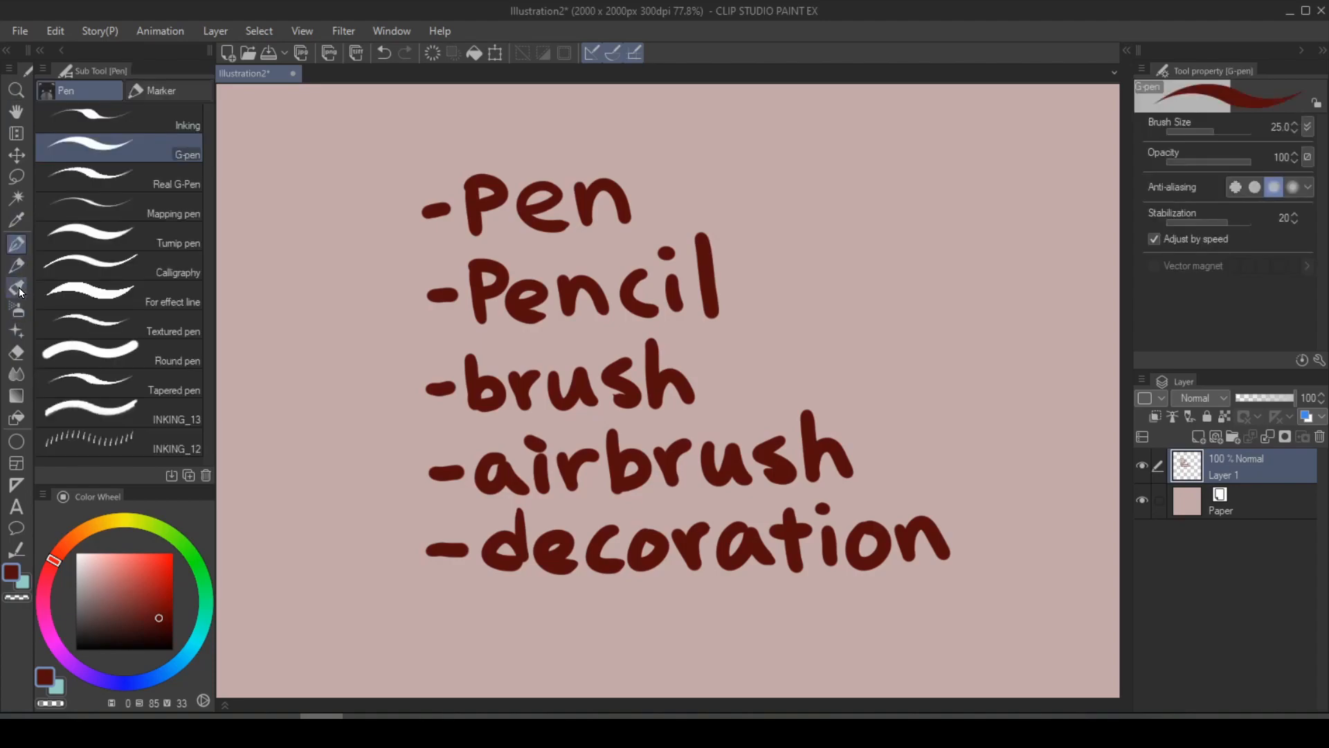
{"action": "left_click", "coordinate": [17, 287]}
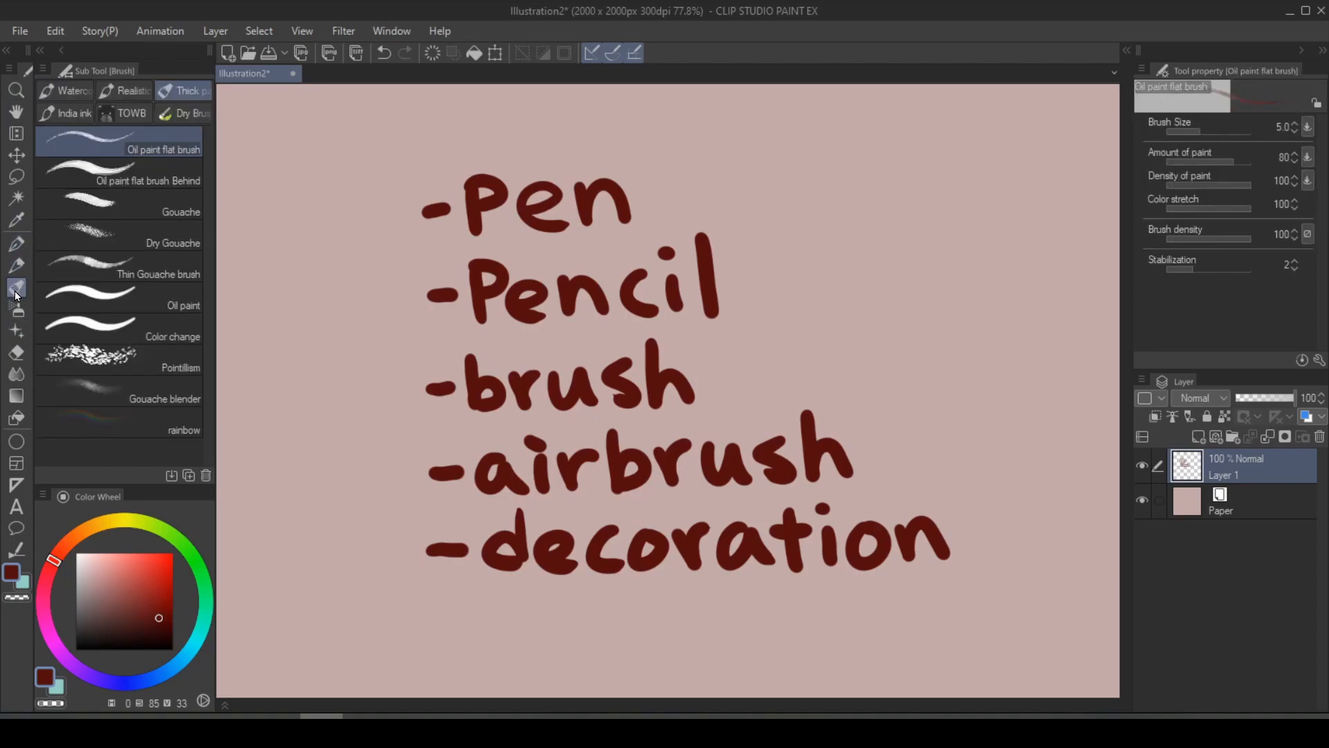
{"action": "left_click", "coordinate": [17, 332]}
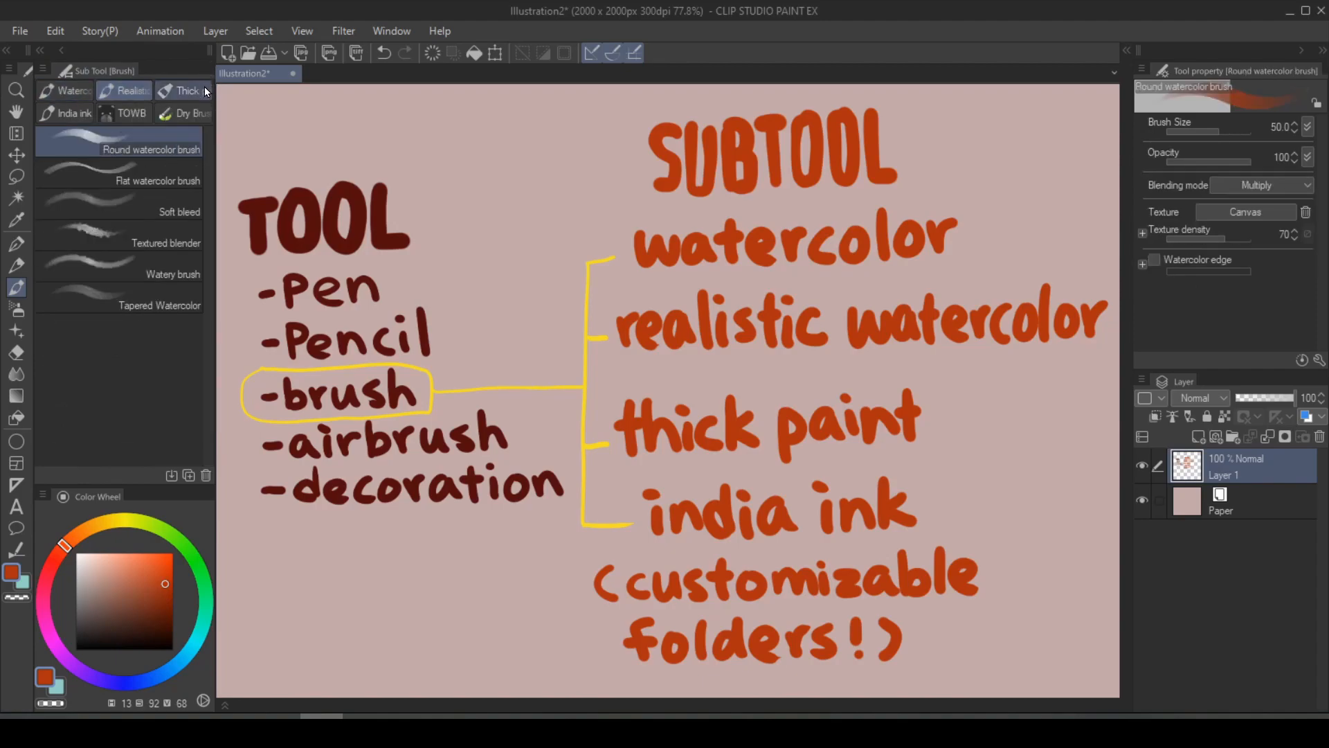
{"action": "left_click", "coordinate": [69, 113]}
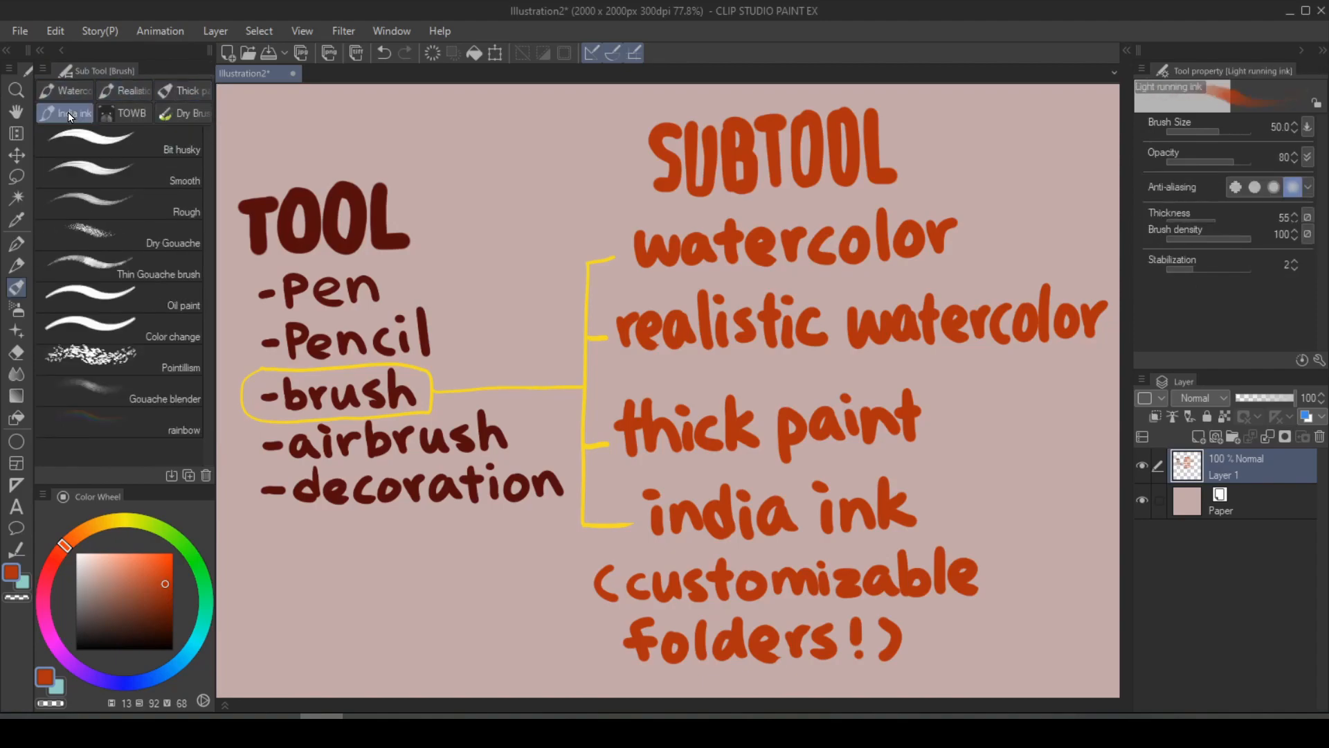
{"action": "left_click", "coordinate": [182, 113]}
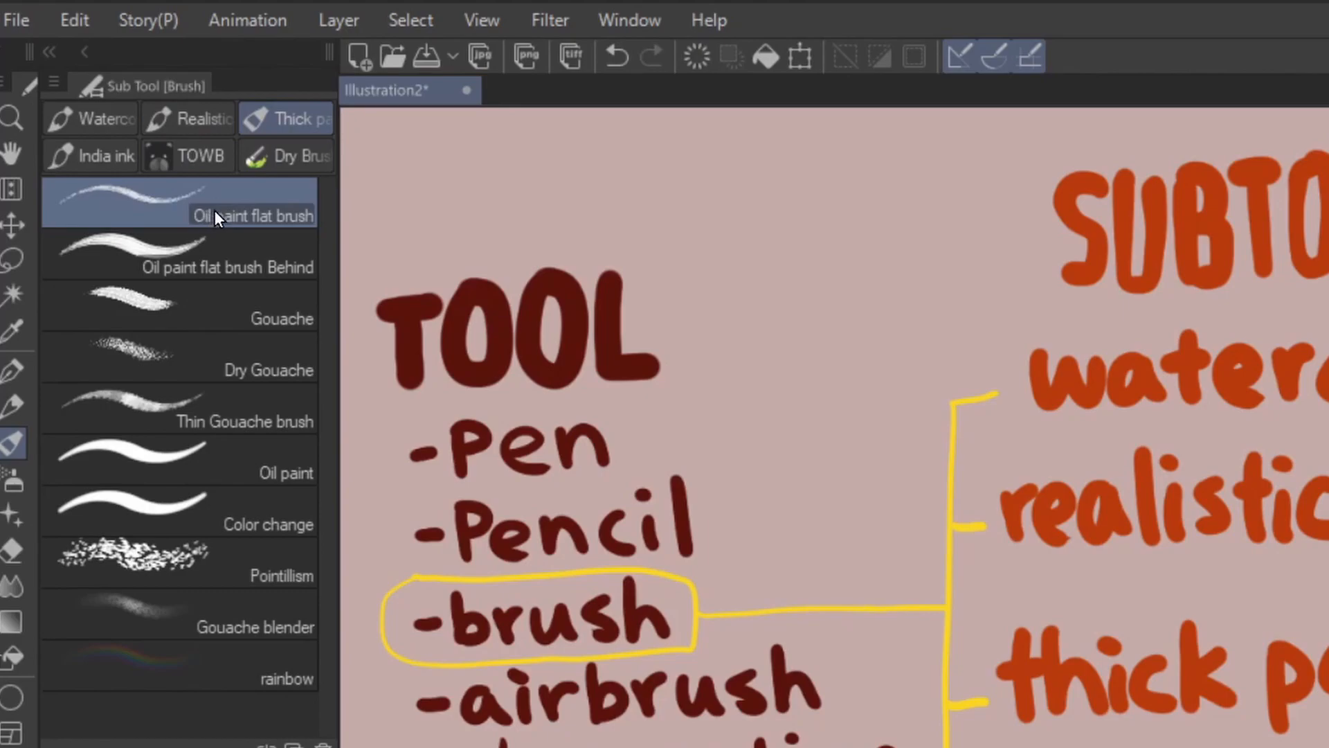
{"action": "mouse_move", "coordinate": [325, 166]}
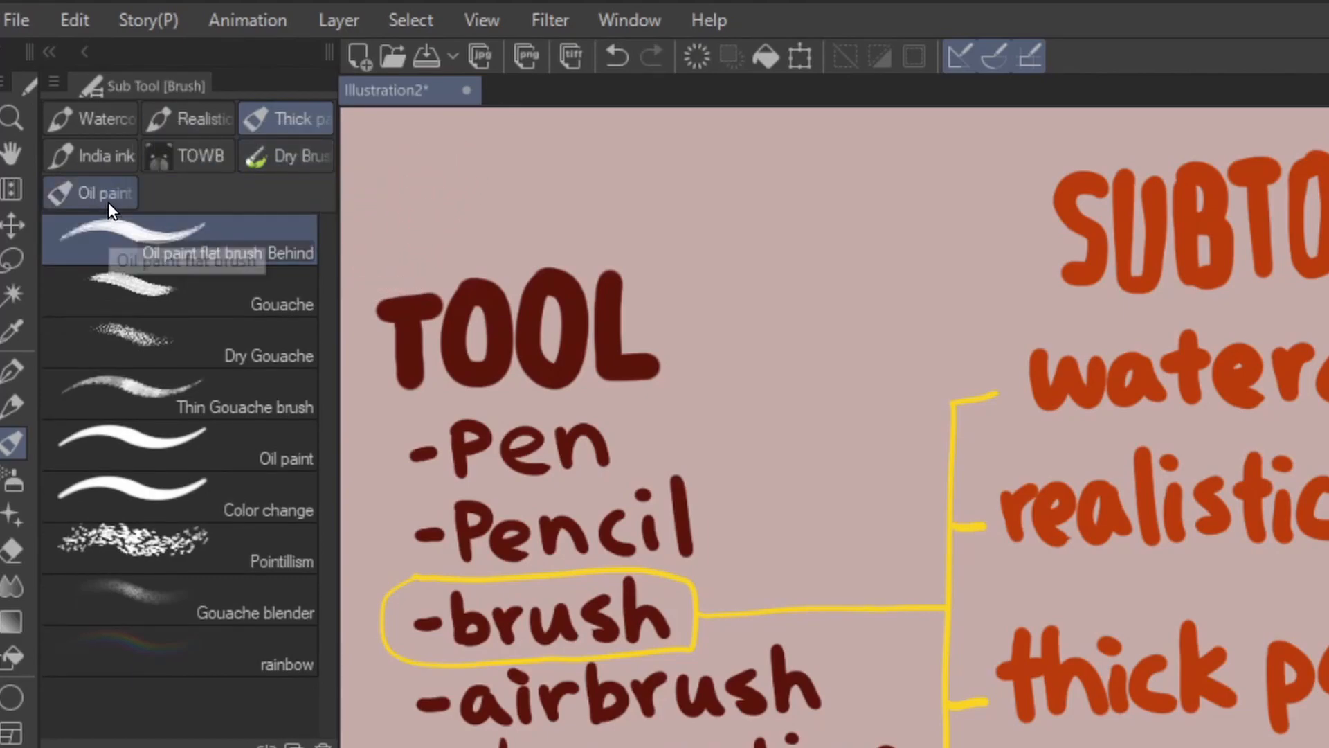
{"action": "left_click", "coordinate": [200, 155]}
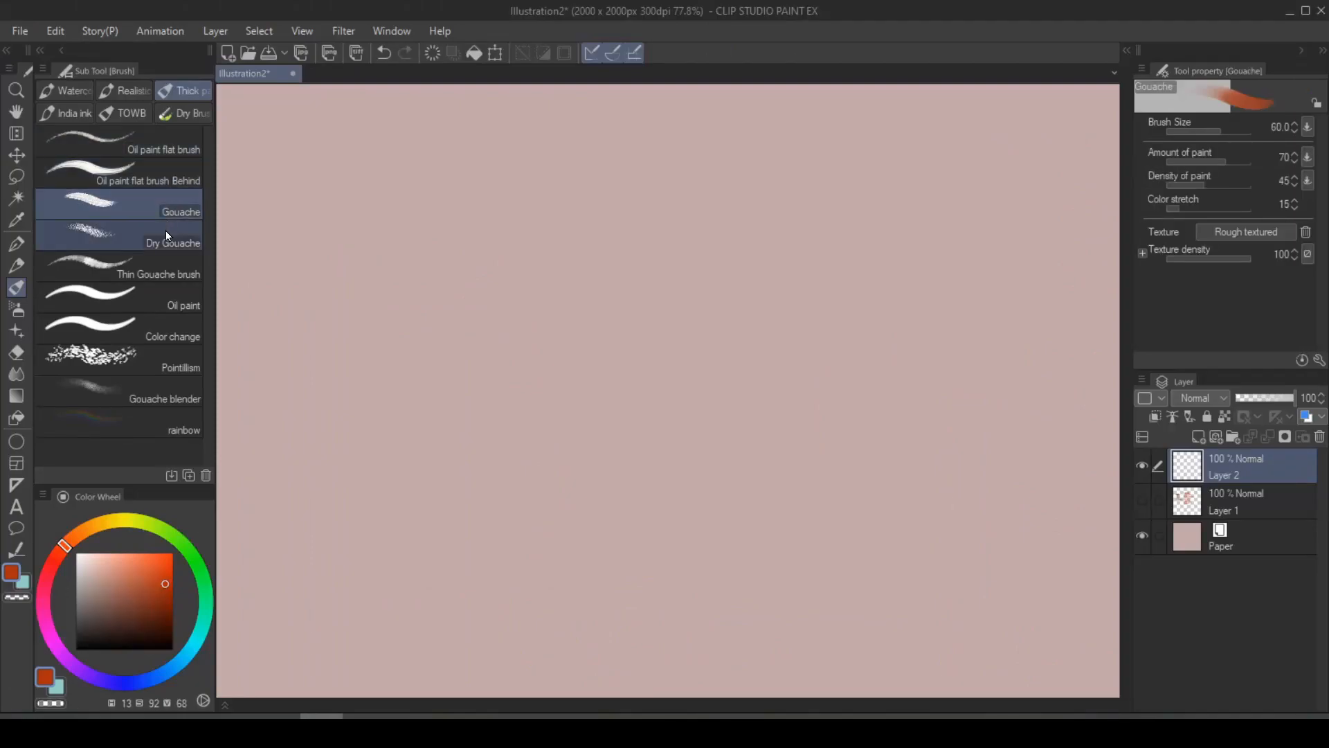
Pick the Oil paint flat brush, then show G-pen ink settings like sub-color blending in Tool Property
{"action": "left_click", "coordinate": [158, 274]}
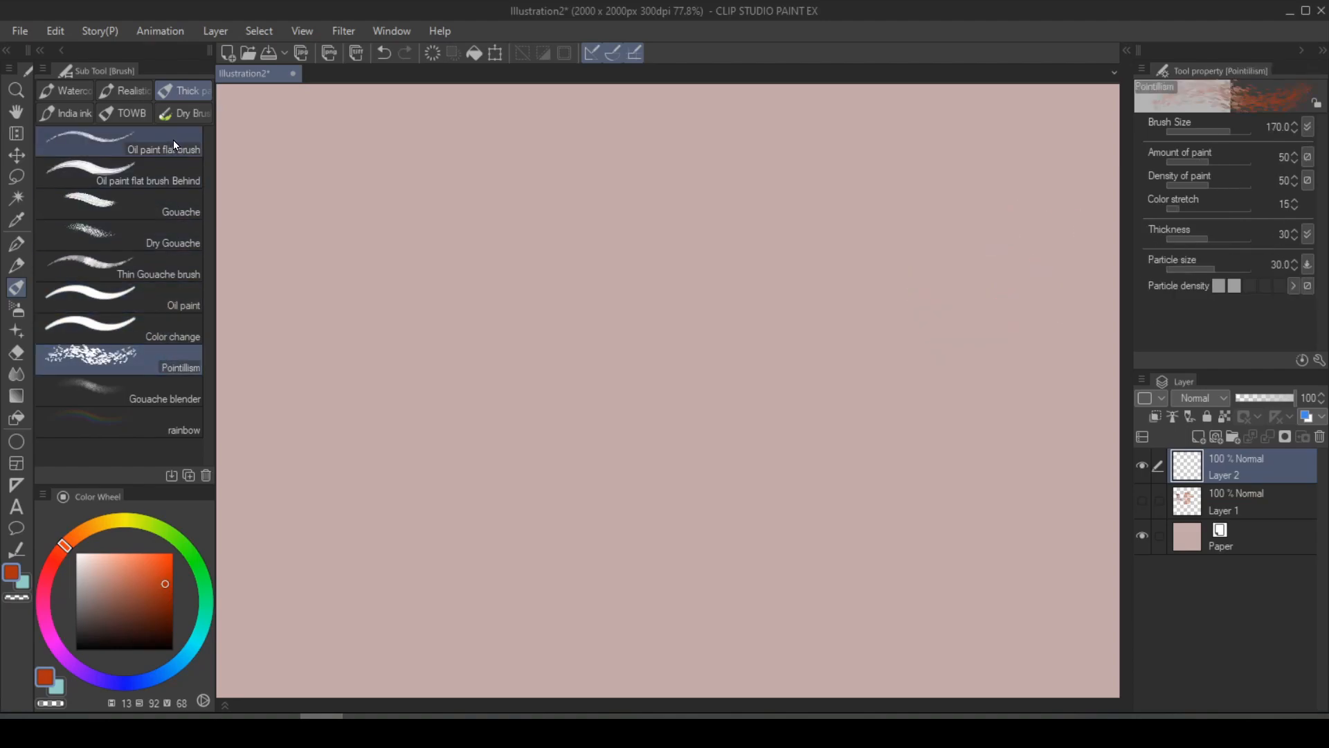
{"action": "left_click", "coordinate": [163, 146]}
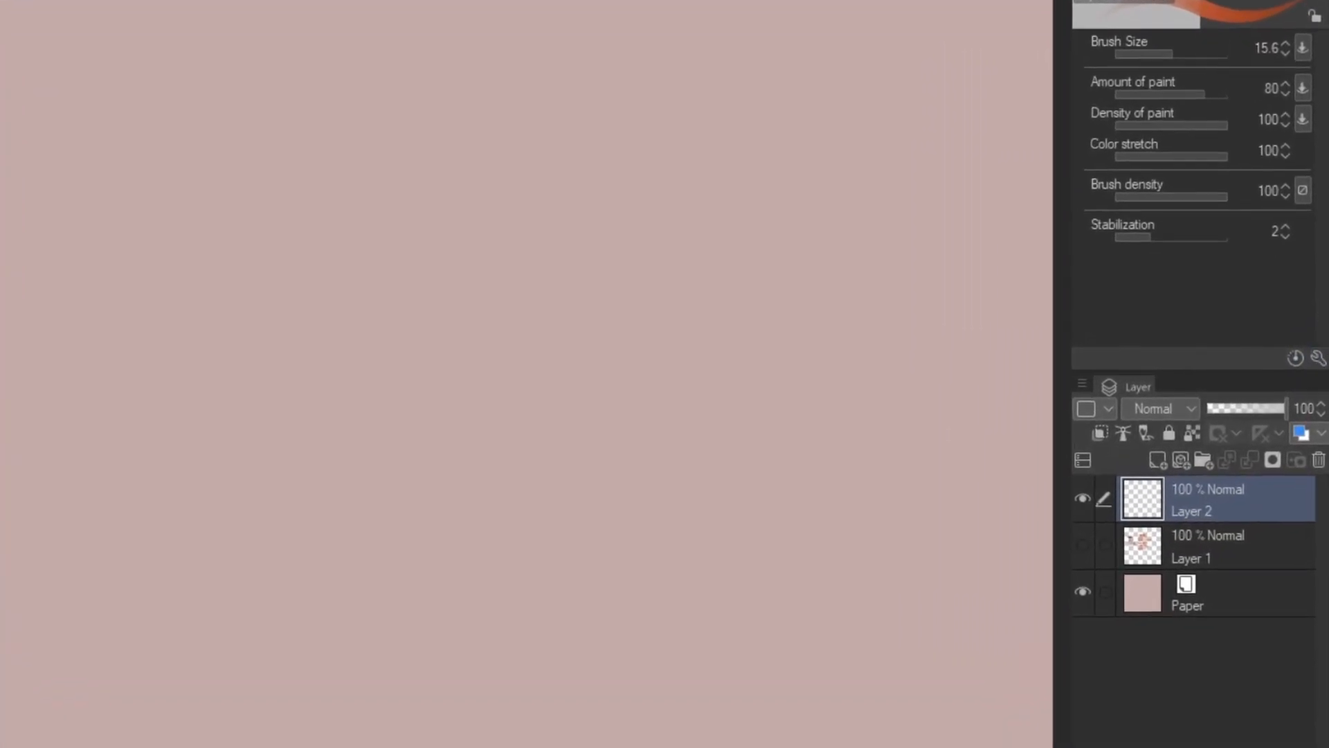
{"action": "mouse_move", "coordinate": [1309, 352]}
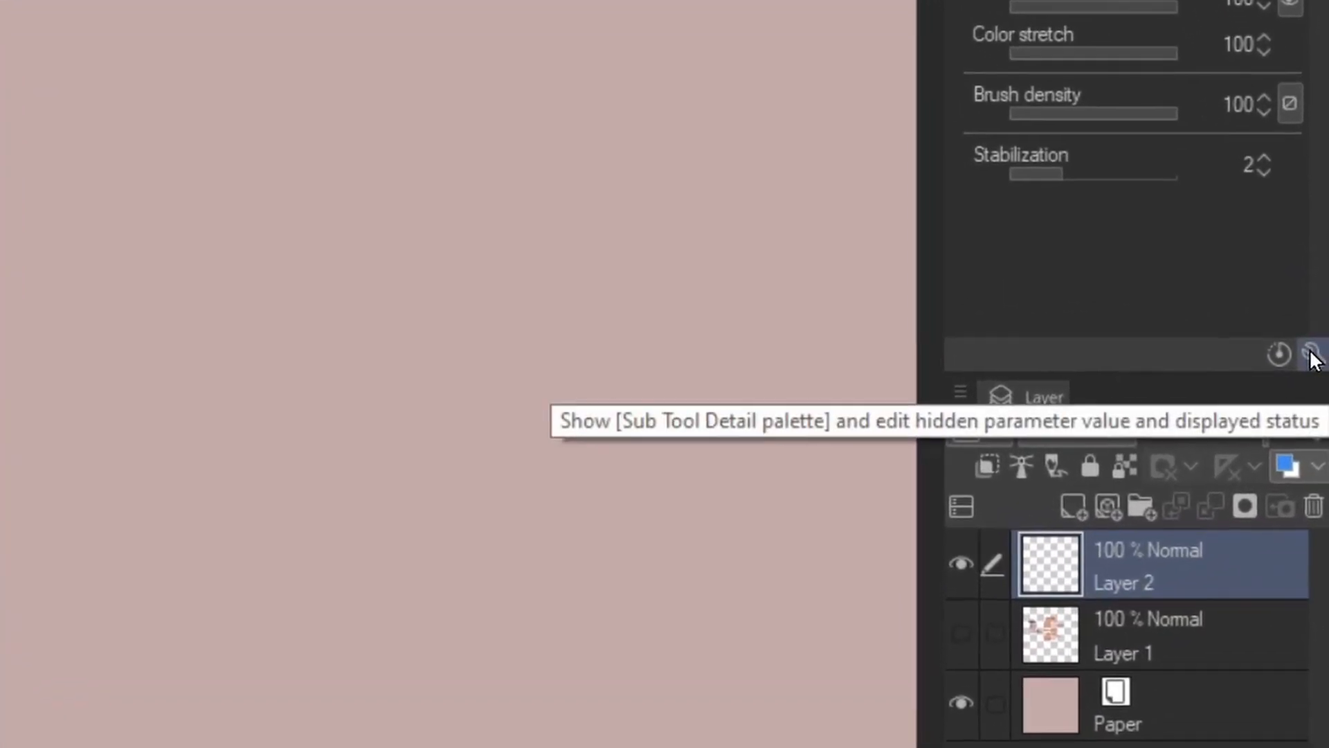
{"action": "left_click", "coordinate": [1316, 355]}
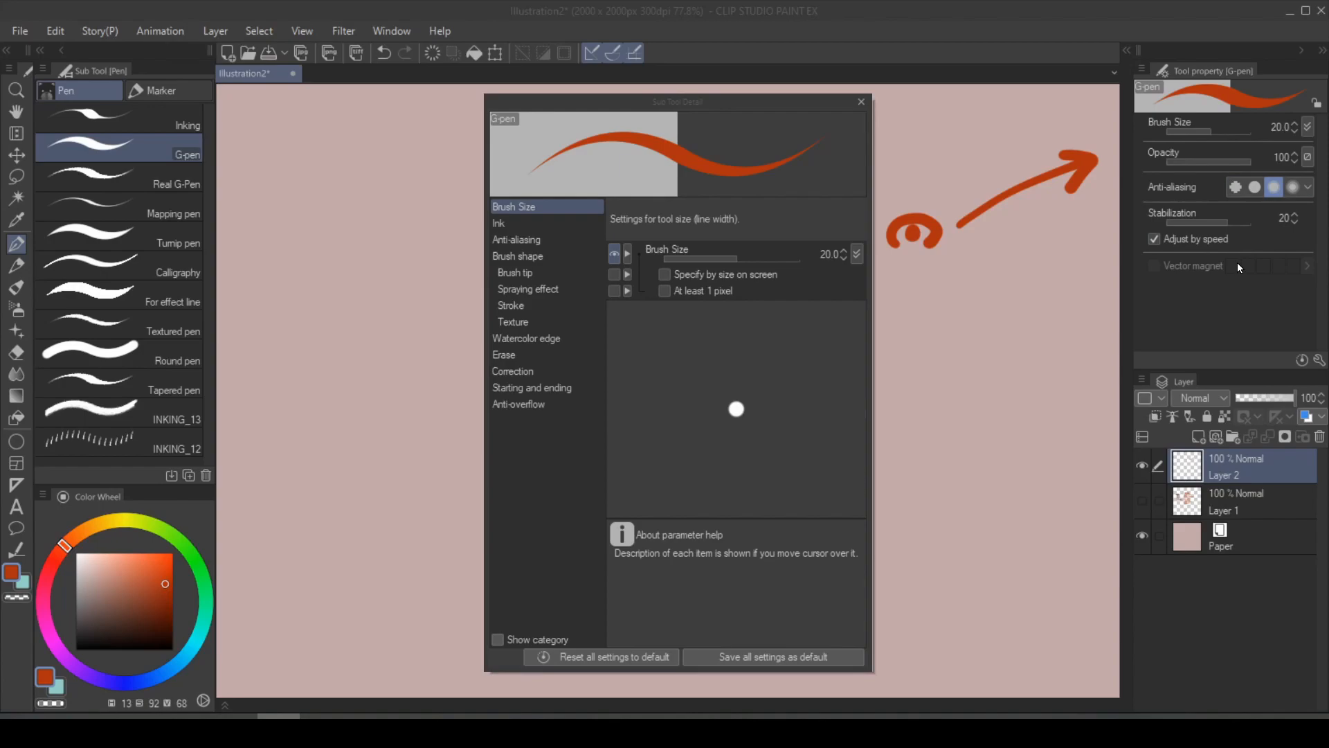
{"action": "mouse_move", "coordinate": [1244, 273]}
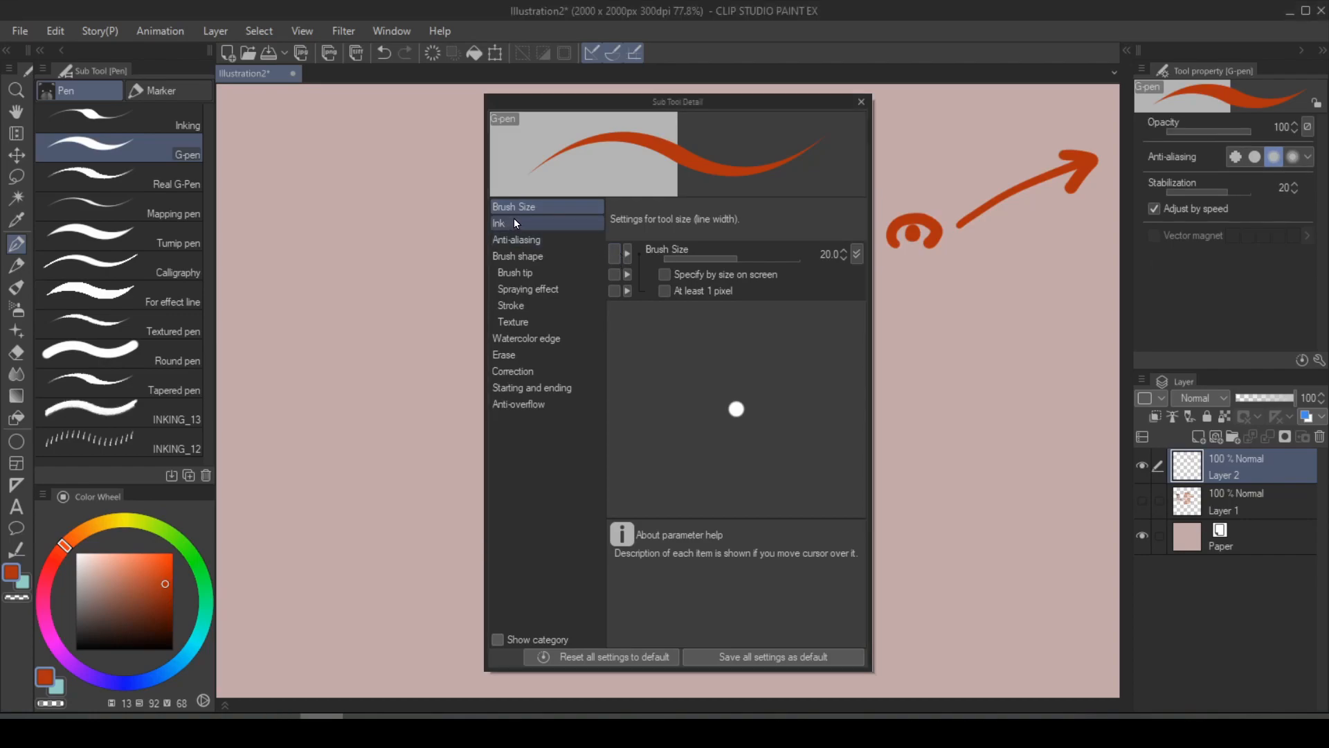
{"action": "left_click", "coordinate": [513, 222]}
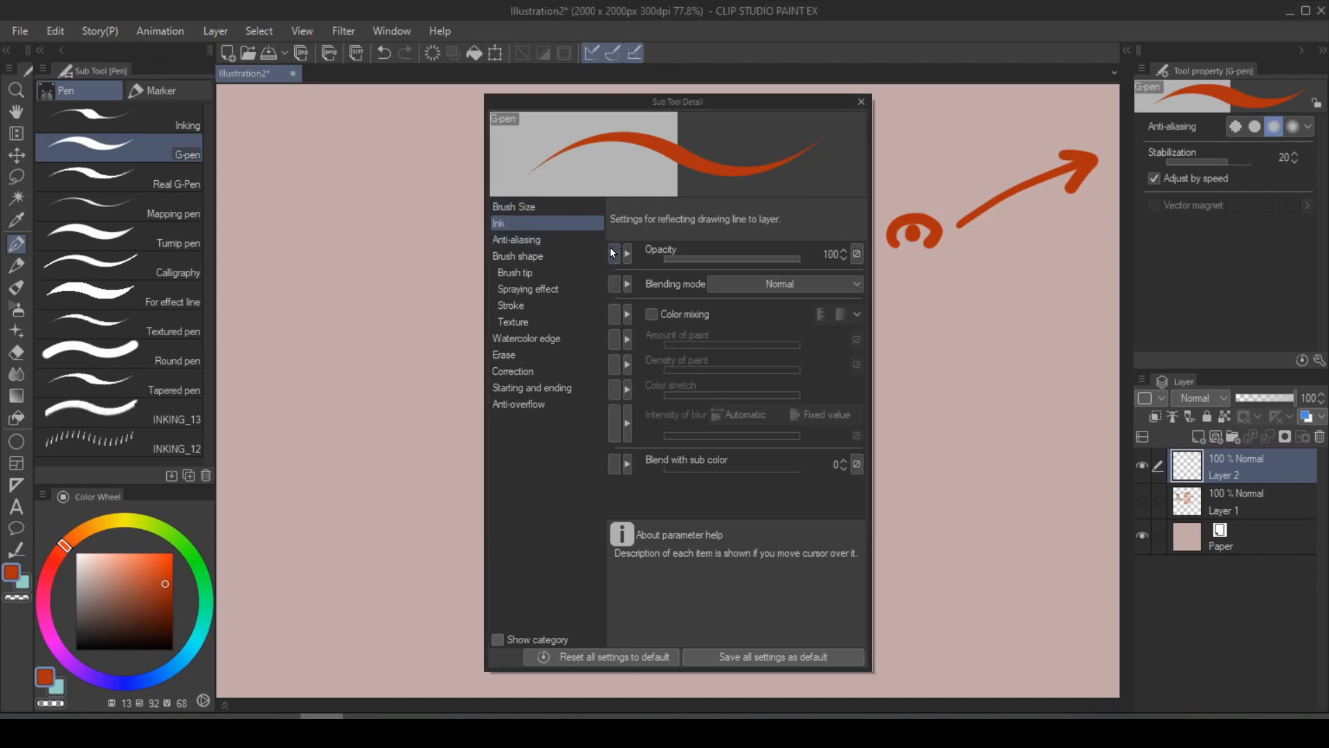
{"action": "left_click", "coordinate": [513, 207]}
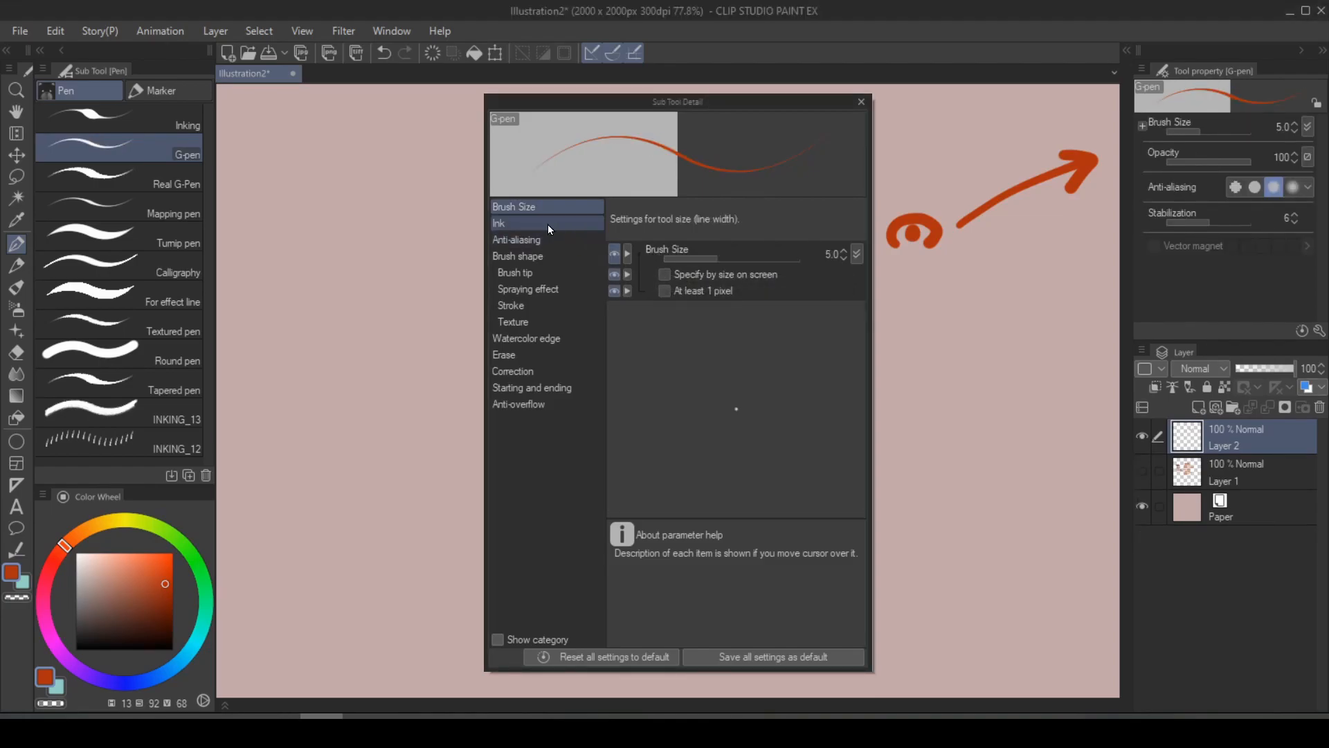
{"action": "left_click", "coordinate": [499, 223]}
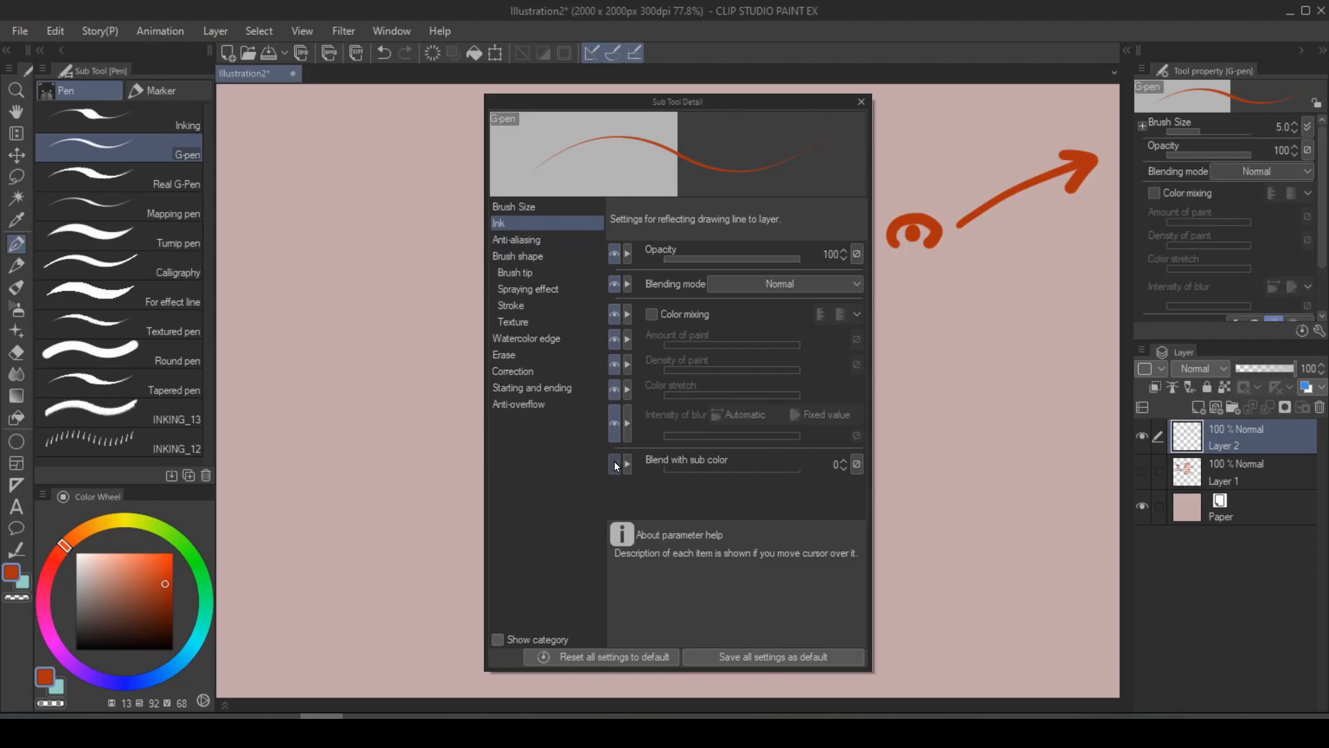
{"action": "left_click", "coordinate": [515, 272]}
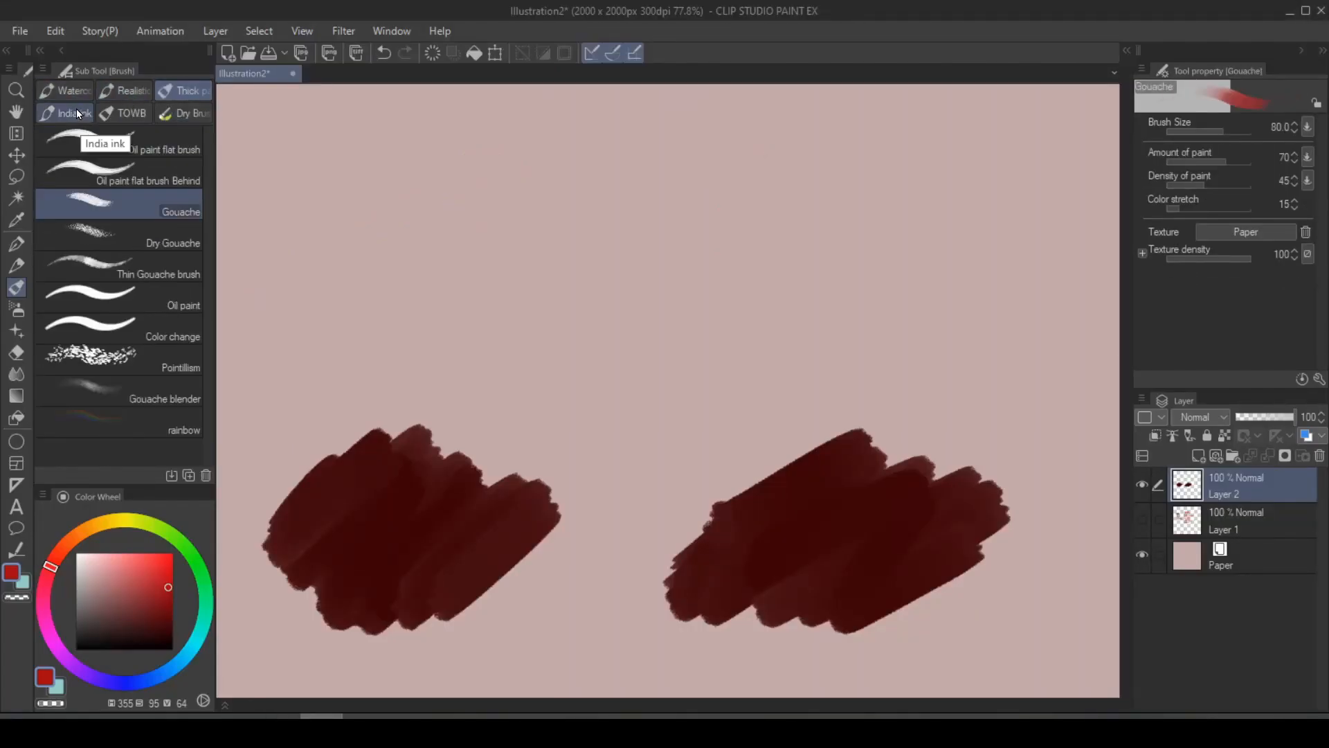
Paint a zigzag with a realistic watercolor brush and apply the 02 ALFA paper texture
{"action": "left_click", "coordinate": [186, 90]}
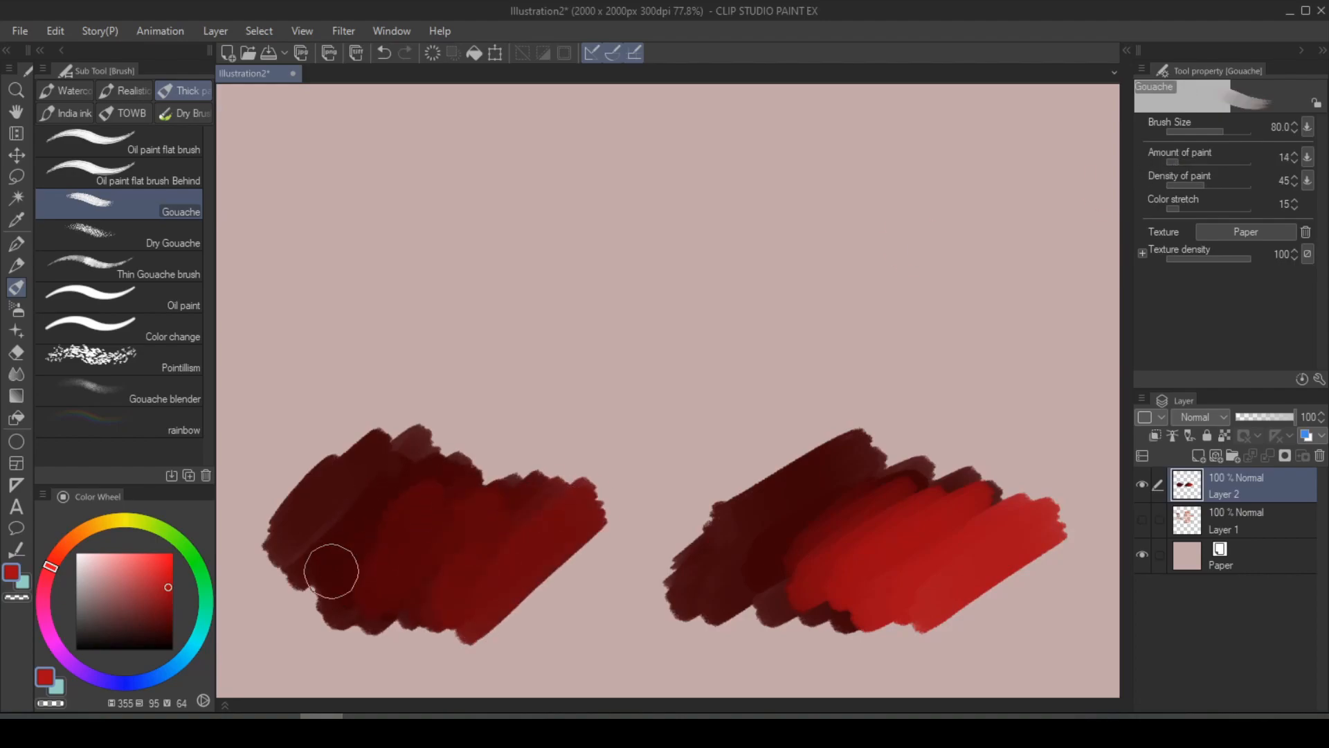
{"action": "left_click", "coordinate": [125, 91]}
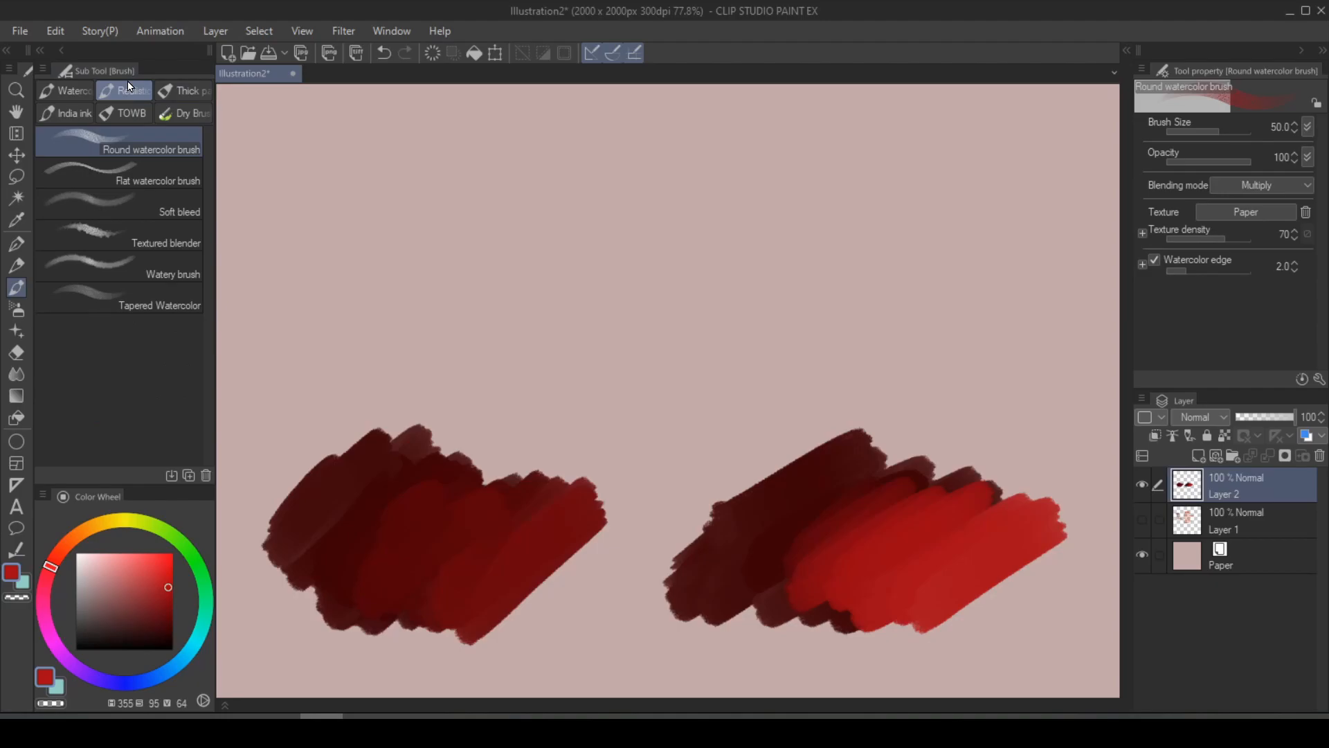
{"action": "left_click_drag", "start_coordinate": [360, 246], "coordinate": [818, 165]}
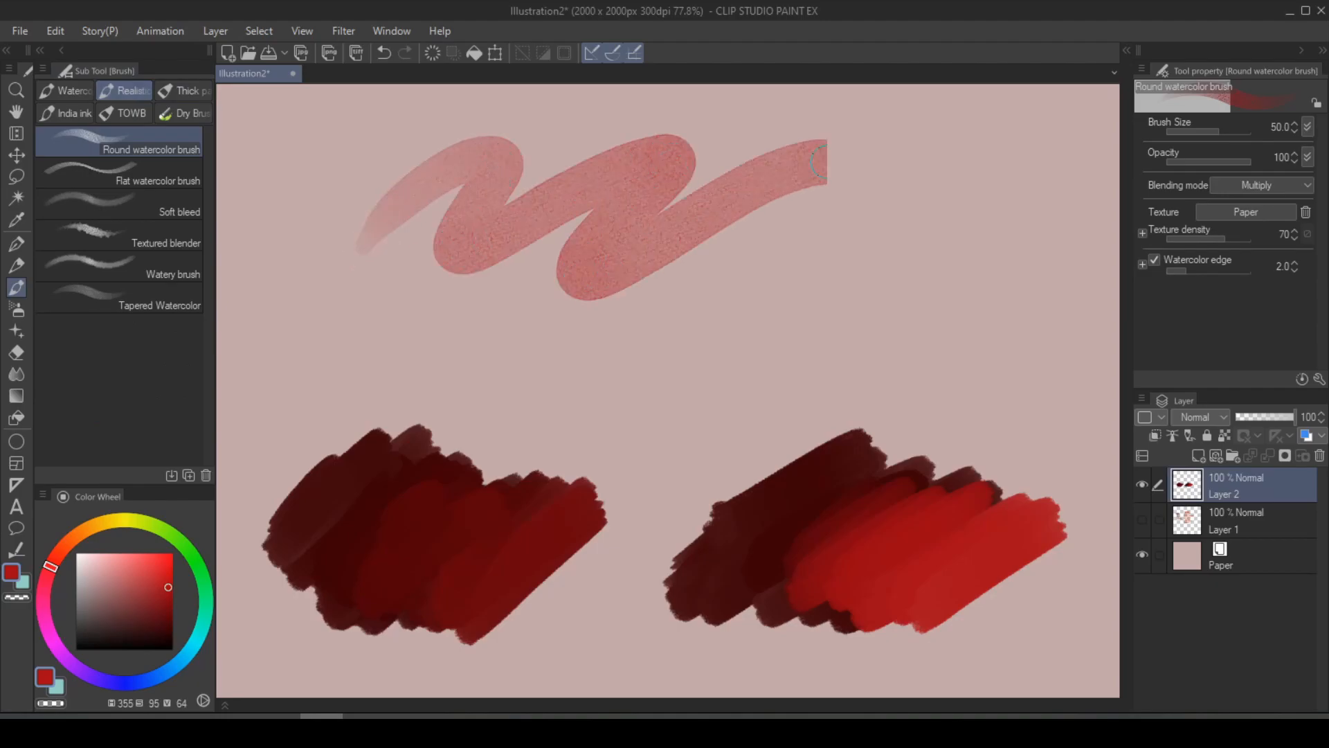
{"action": "left_click", "coordinate": [1247, 212]}
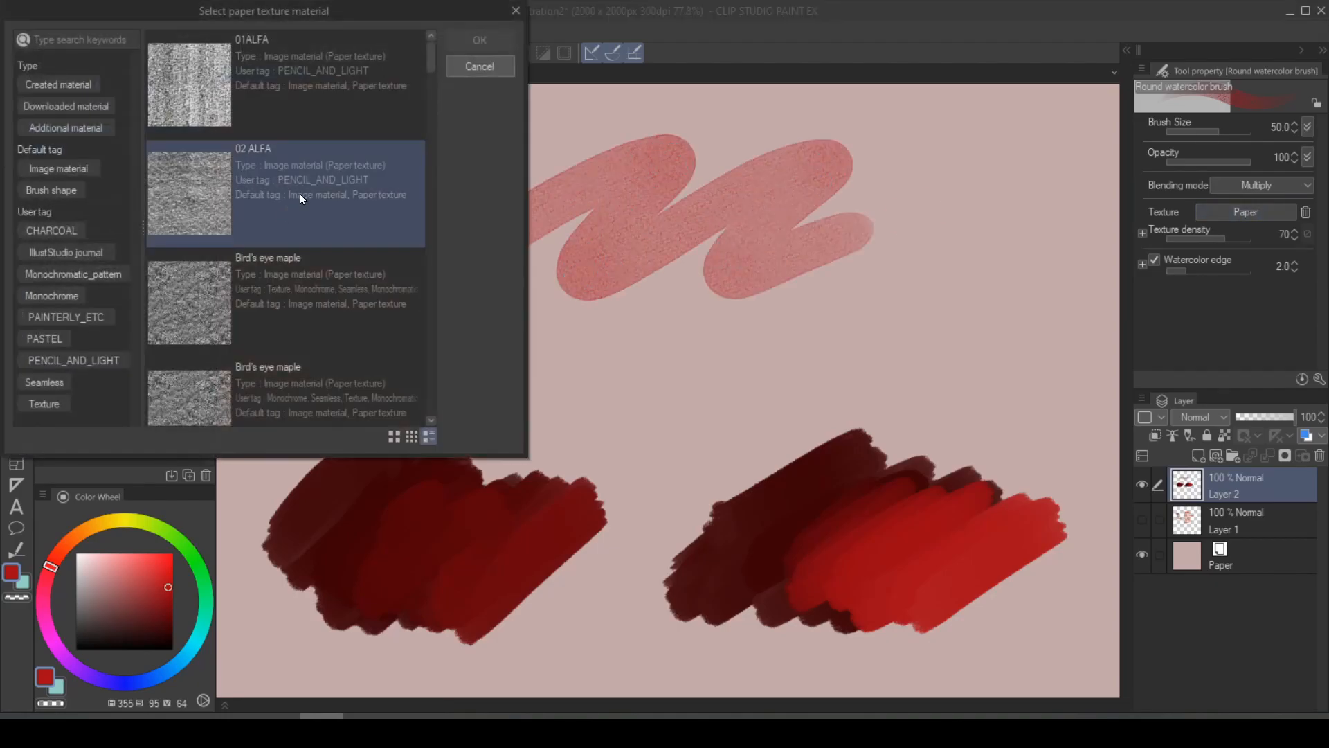
{"action": "left_click", "coordinate": [480, 39]}
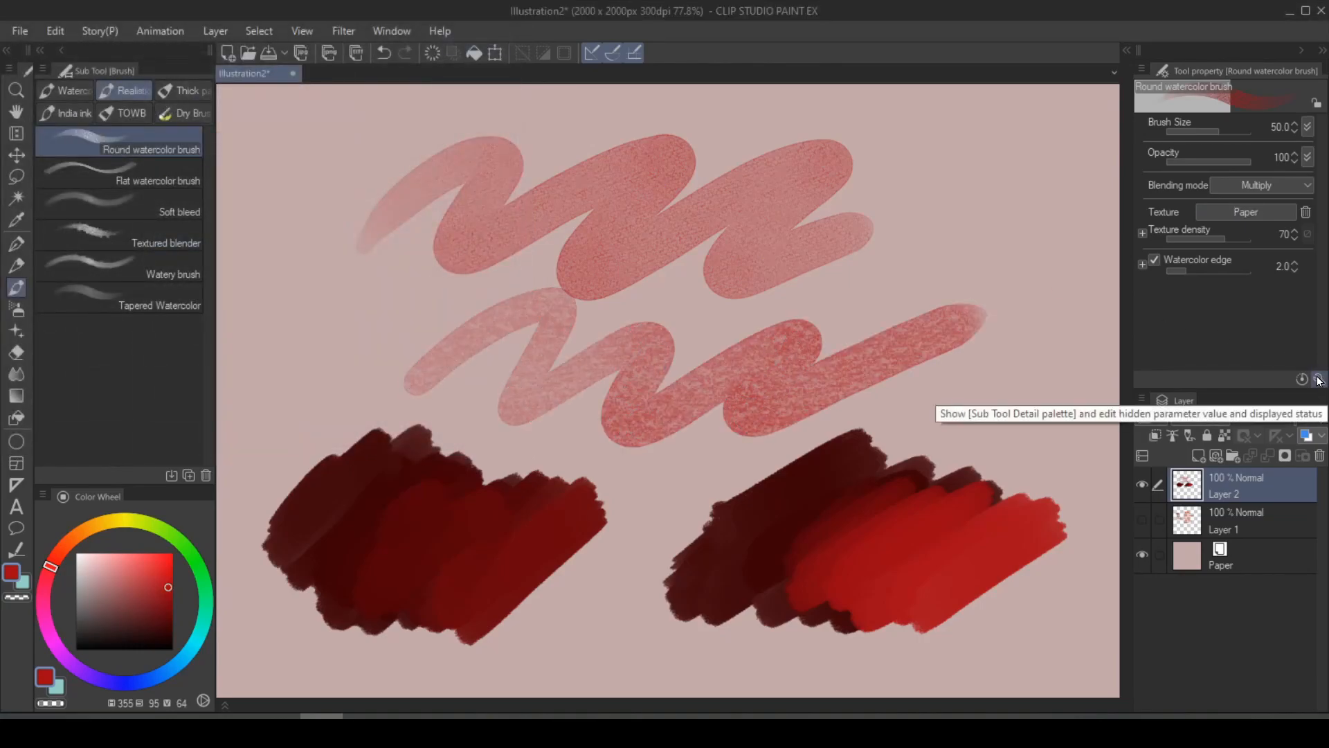
{"action": "left_click", "coordinate": [1318, 379]}
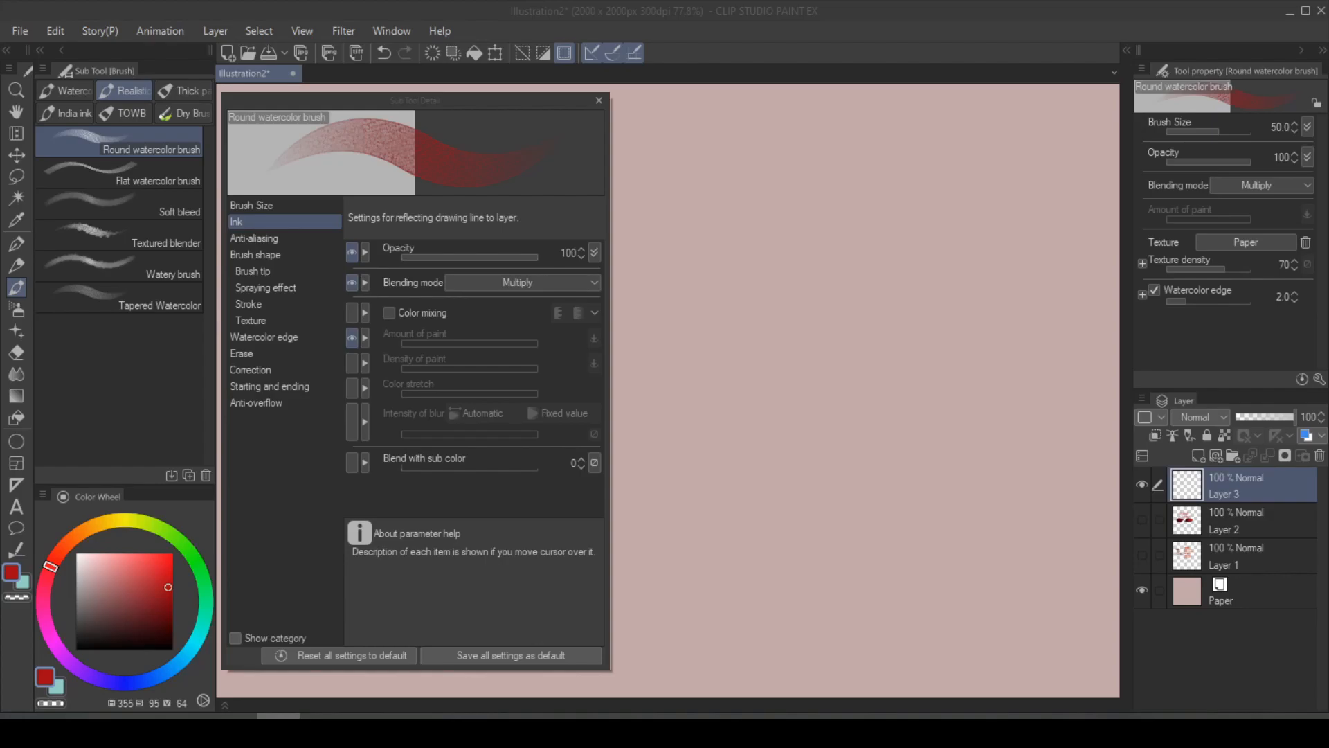
{"action": "mouse_move", "coordinate": [448, 322]}
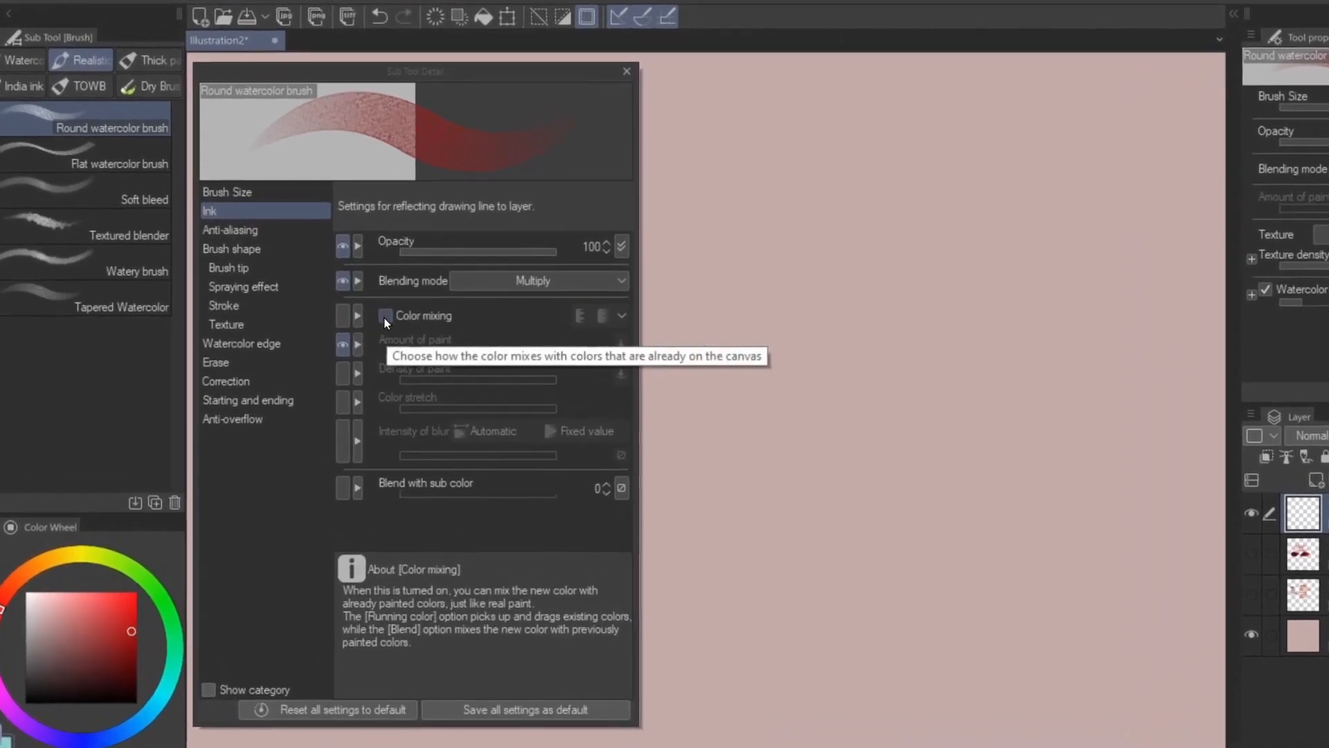
Inspect the round watercolor brush's Color mixing setting in the Ink category
{"action": "left_click", "coordinate": [384, 316]}
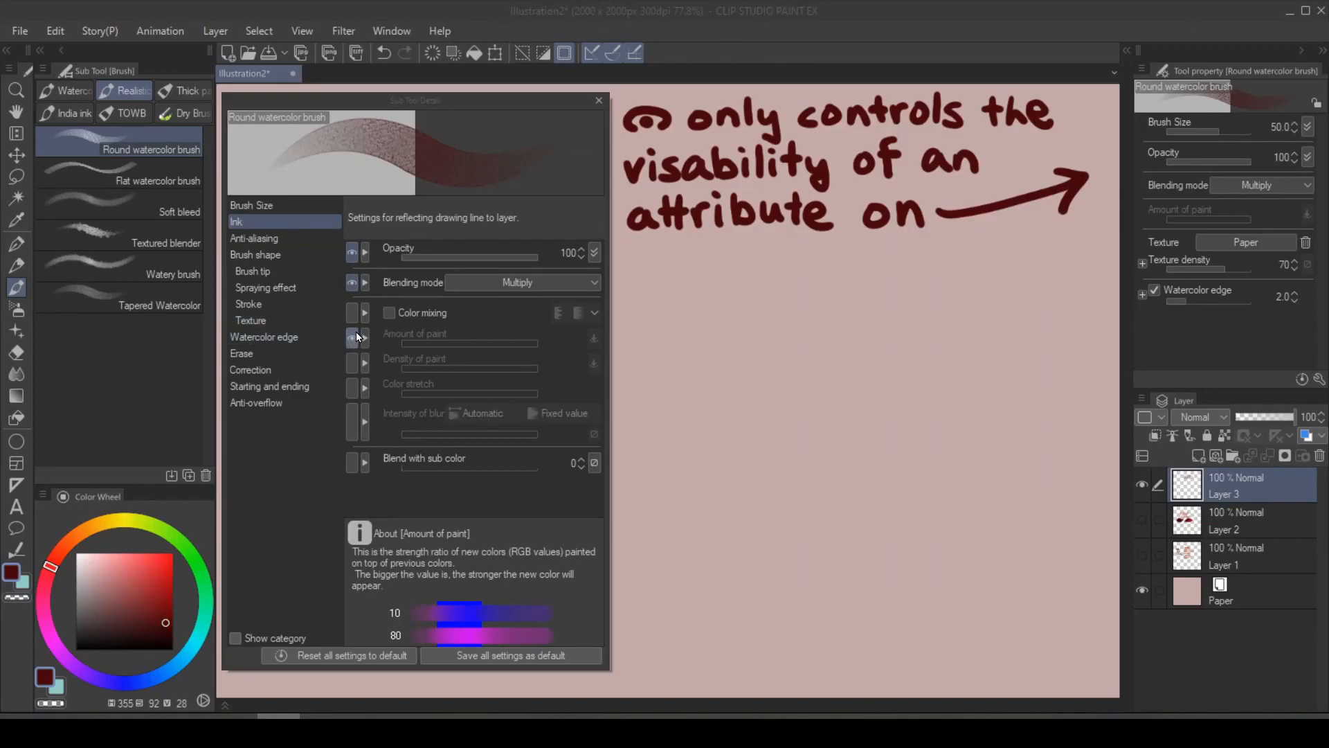
{"action": "mouse_move", "coordinate": [352, 342]}
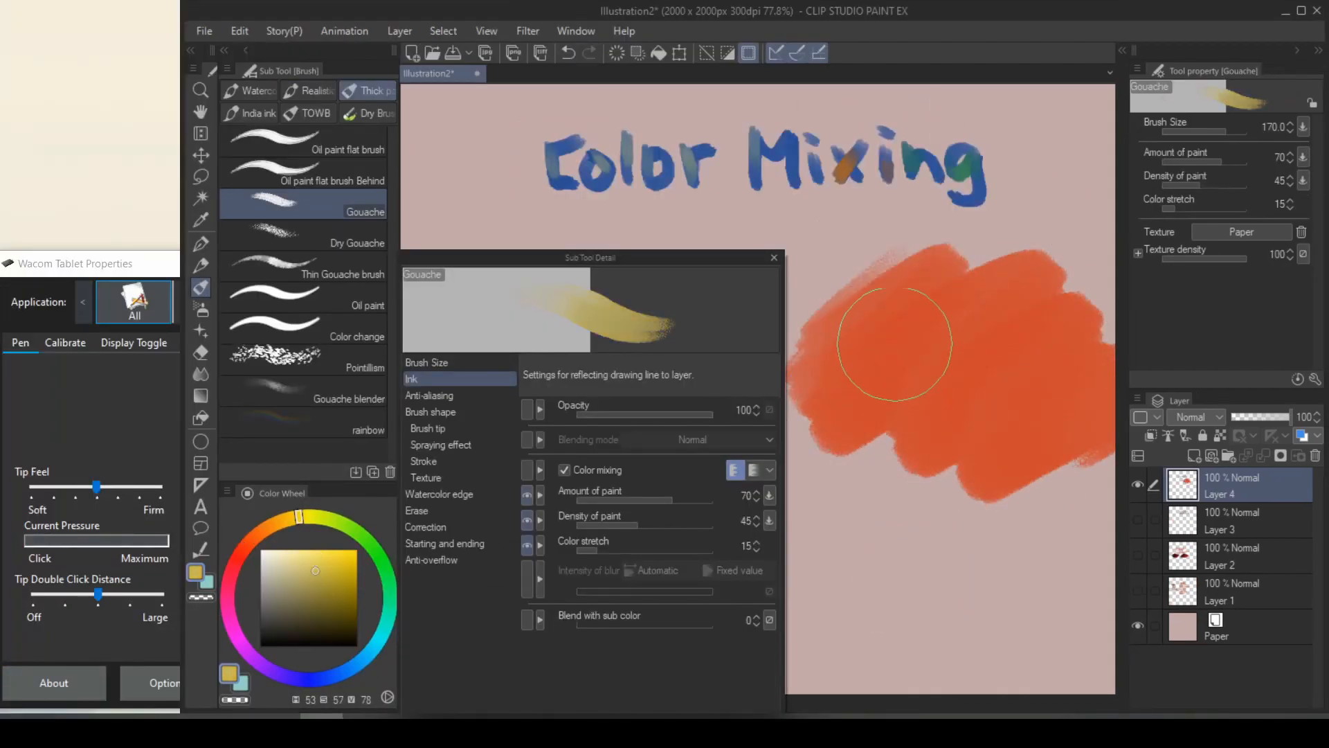
Blend pink gouache into the orange patch, then paint an orange Smooth watercolor patch
{"action": "left_click_drag", "start_coordinate": [890, 339], "coordinate": [1060, 491]}
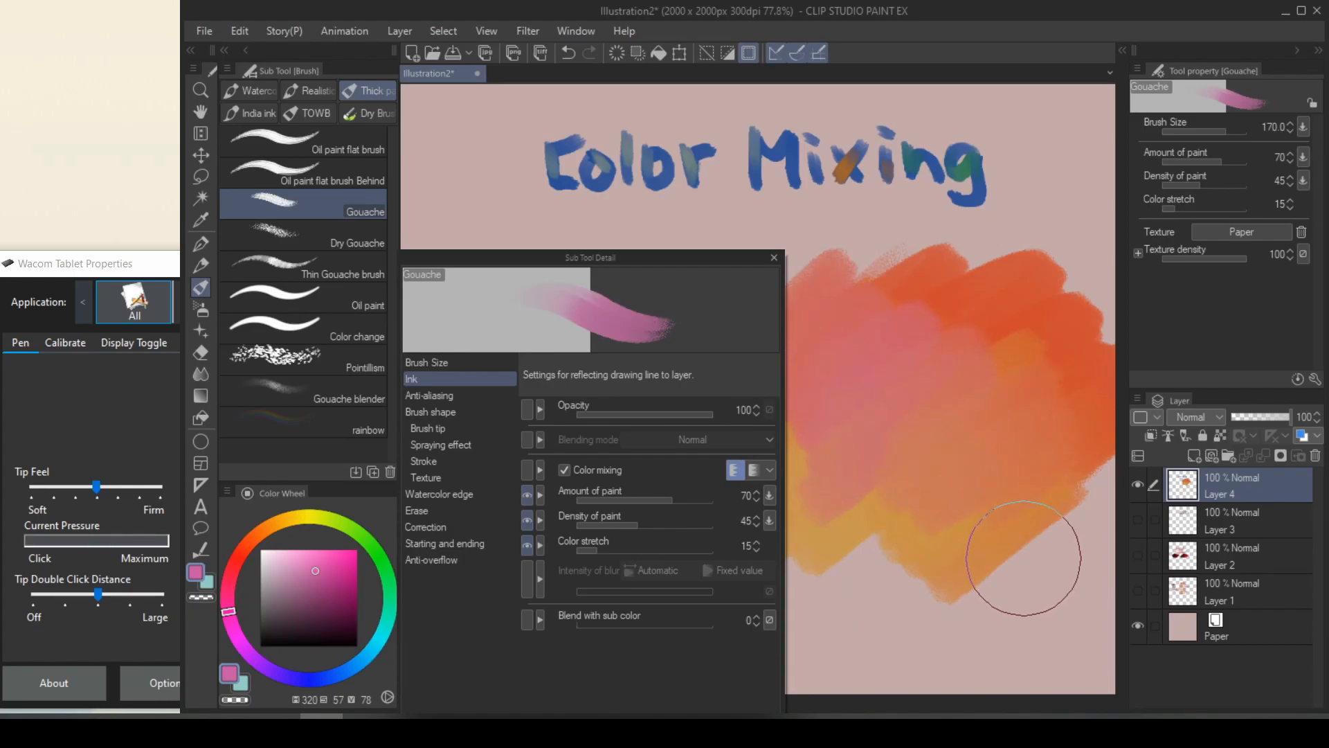
{"action": "left_click", "coordinate": [249, 90]}
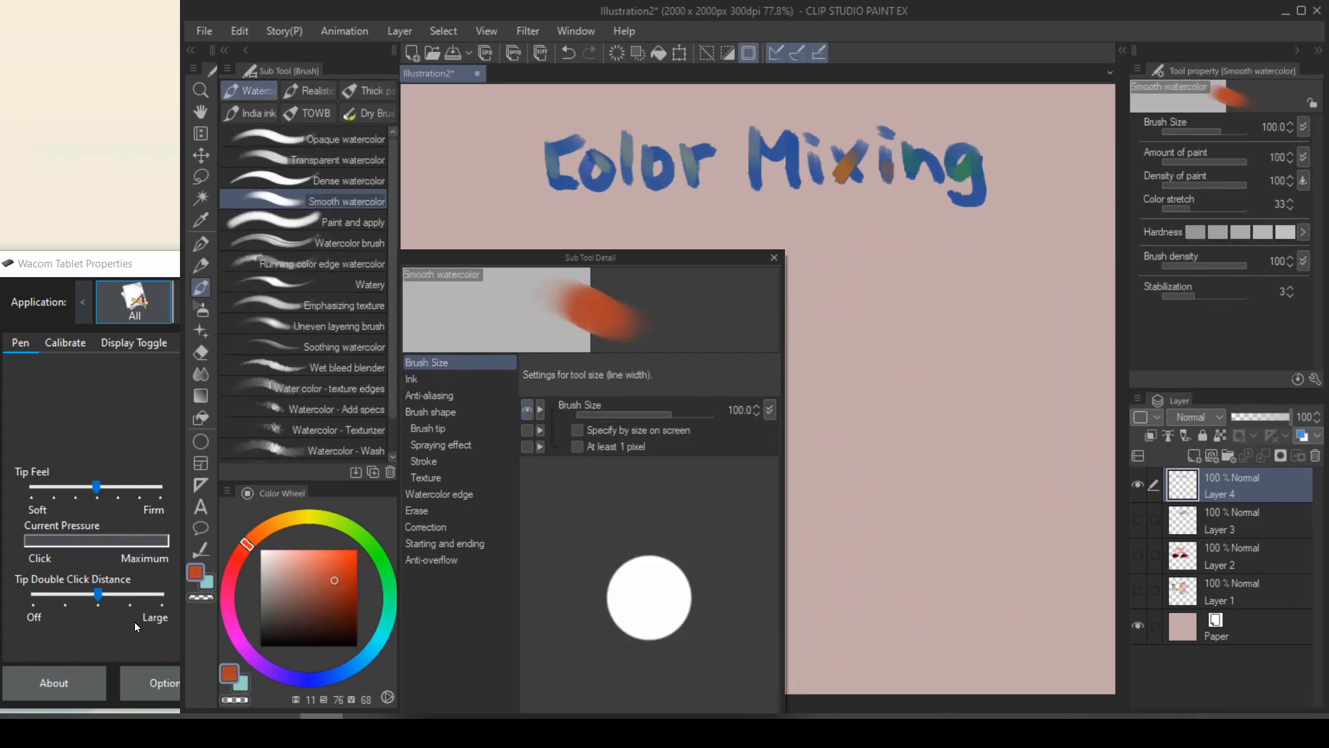
{"action": "mouse_move", "coordinate": [13, 574]}
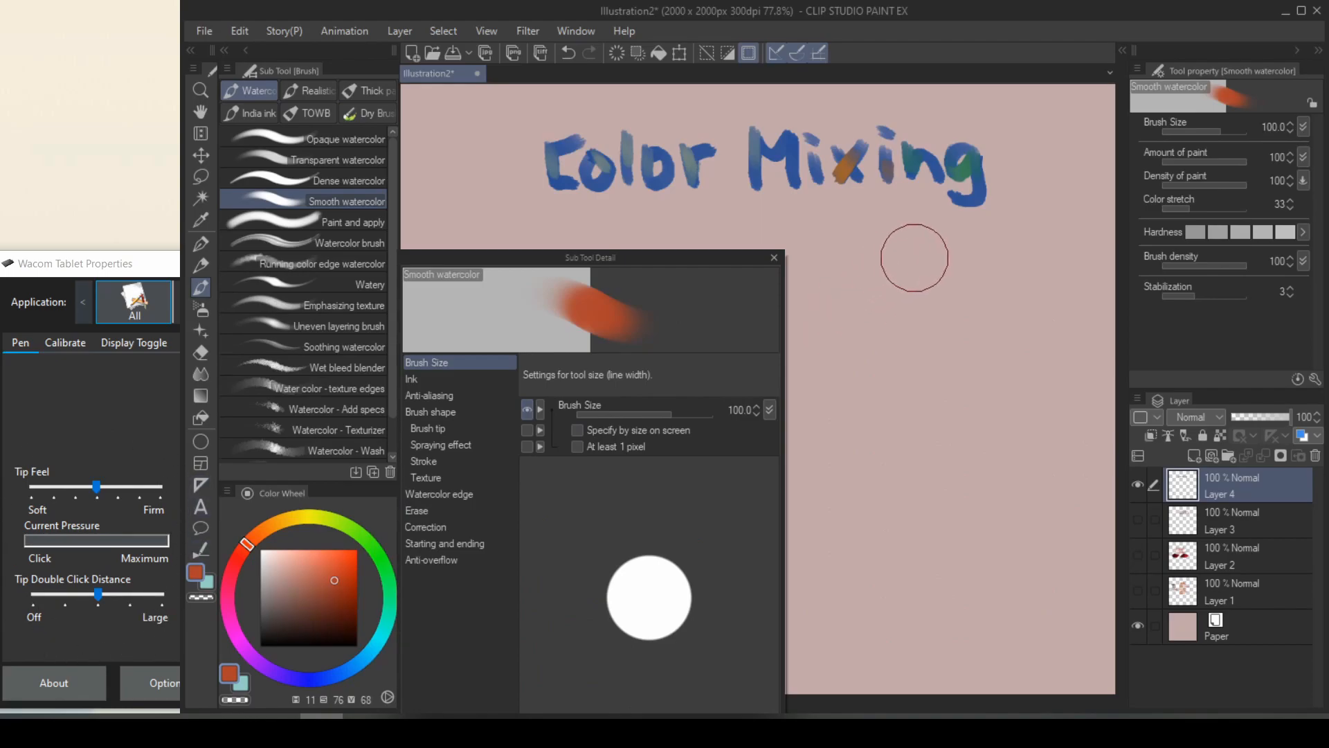
{"action": "left_click_drag", "start_coordinate": [914, 258], "coordinate": [864, 423]}
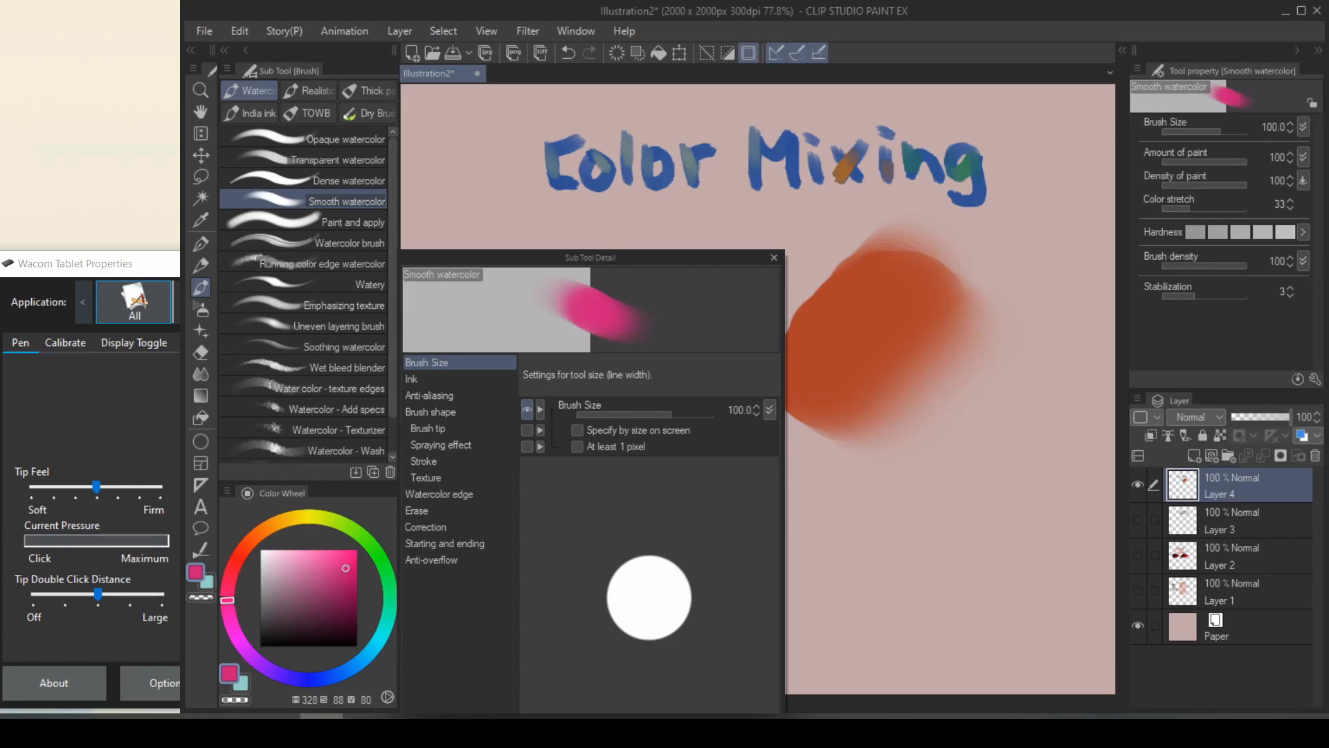
Paint pink over the orange patch, then re-enable Color mixing and paint pink over green
{"action": "left_click_drag", "start_coordinate": [890, 475], "coordinate": [974, 441]}
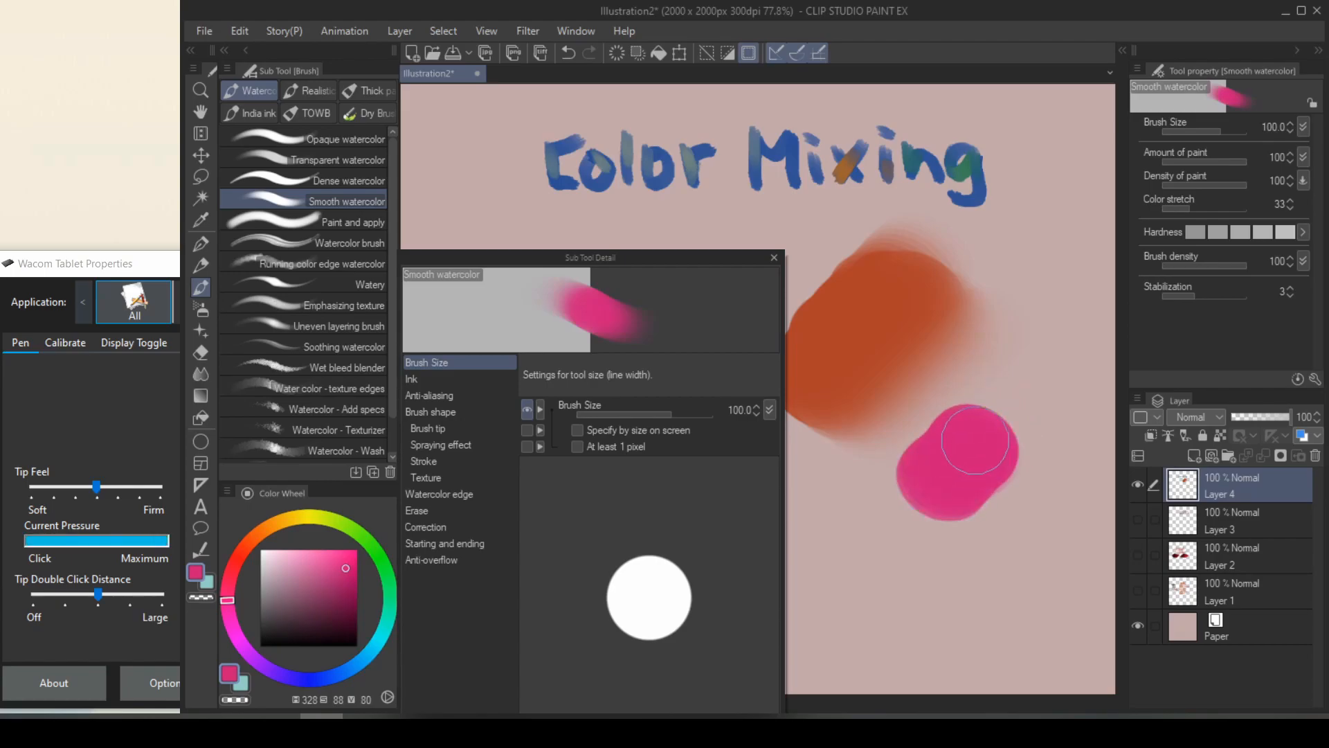
{"action": "left_click_drag", "start_coordinate": [975, 441], "coordinate": [890, 466]}
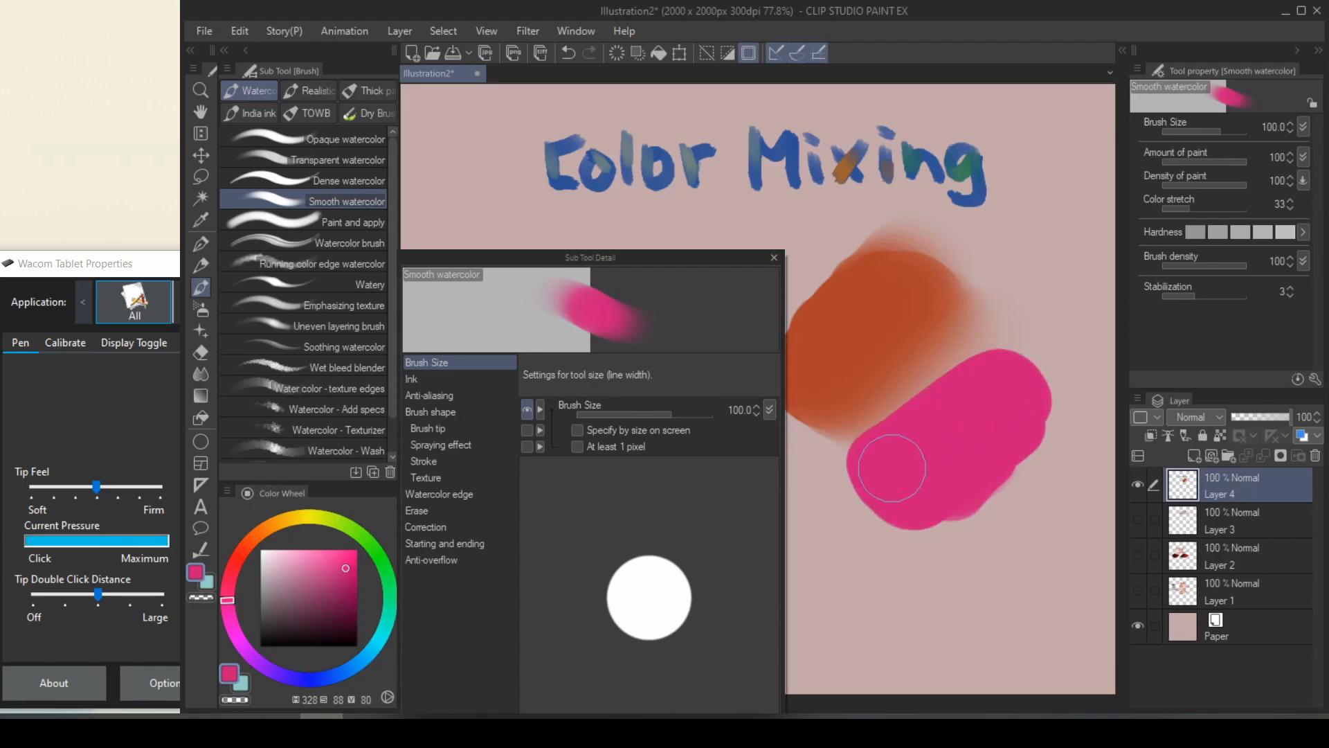
{"action": "left_click_drag", "start_coordinate": [890, 471], "coordinate": [930, 386]}
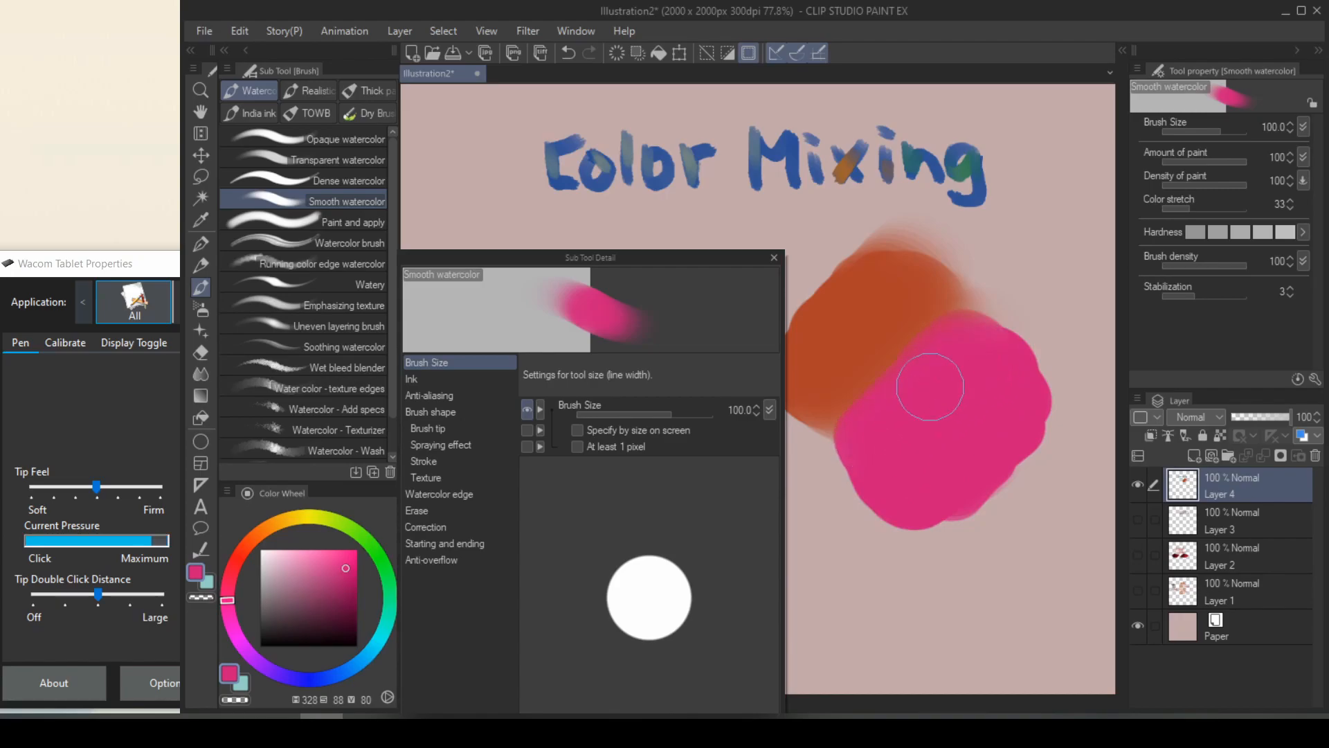
{"action": "left_click_drag", "start_coordinate": [930, 387], "coordinate": [835, 462]}
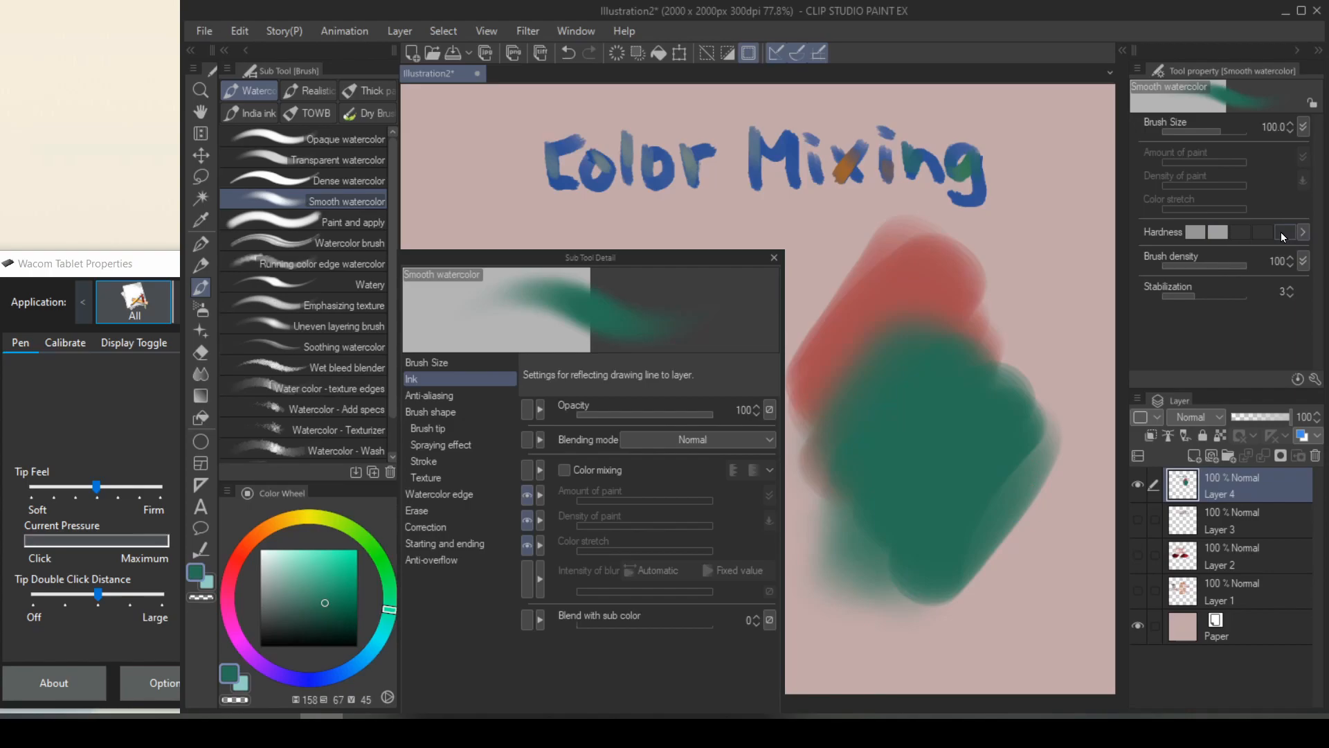
{"action": "left_click", "coordinate": [565, 470]}
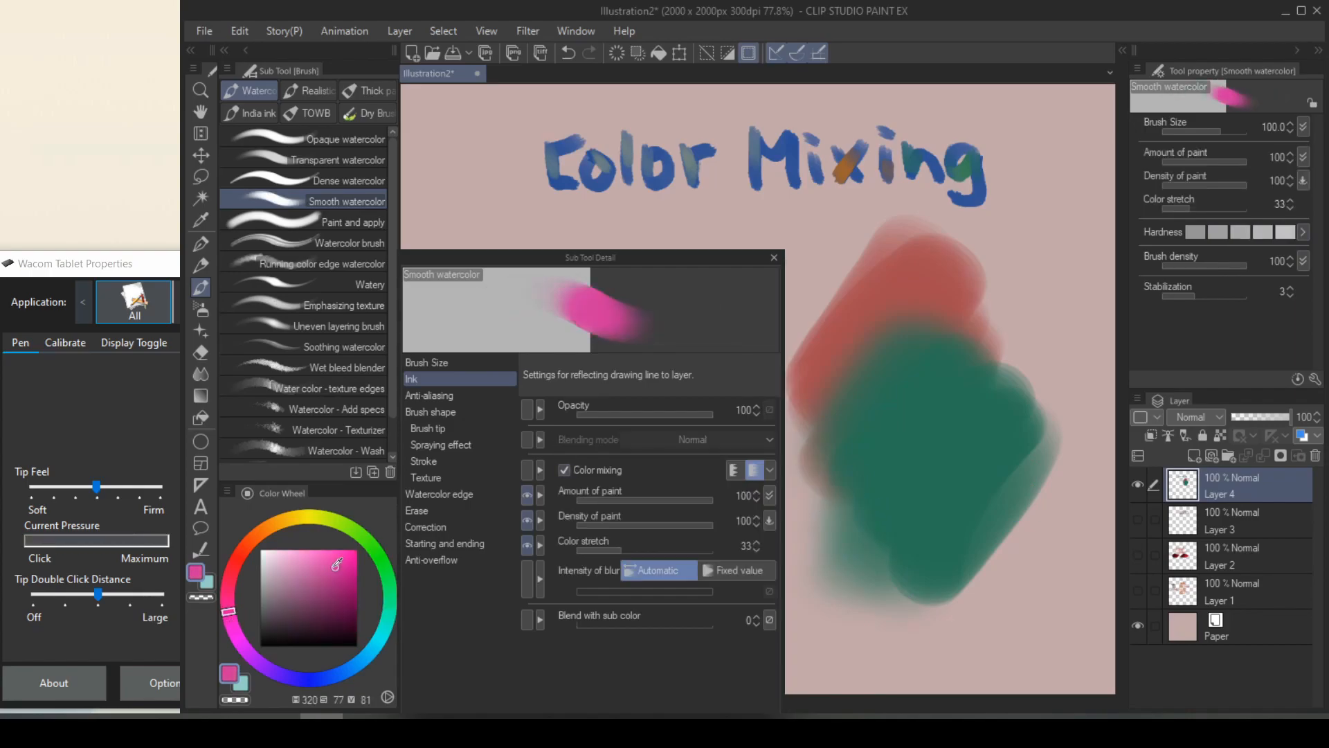
{"action": "left_click_drag", "start_coordinate": [890, 297], "coordinate": [932, 576]}
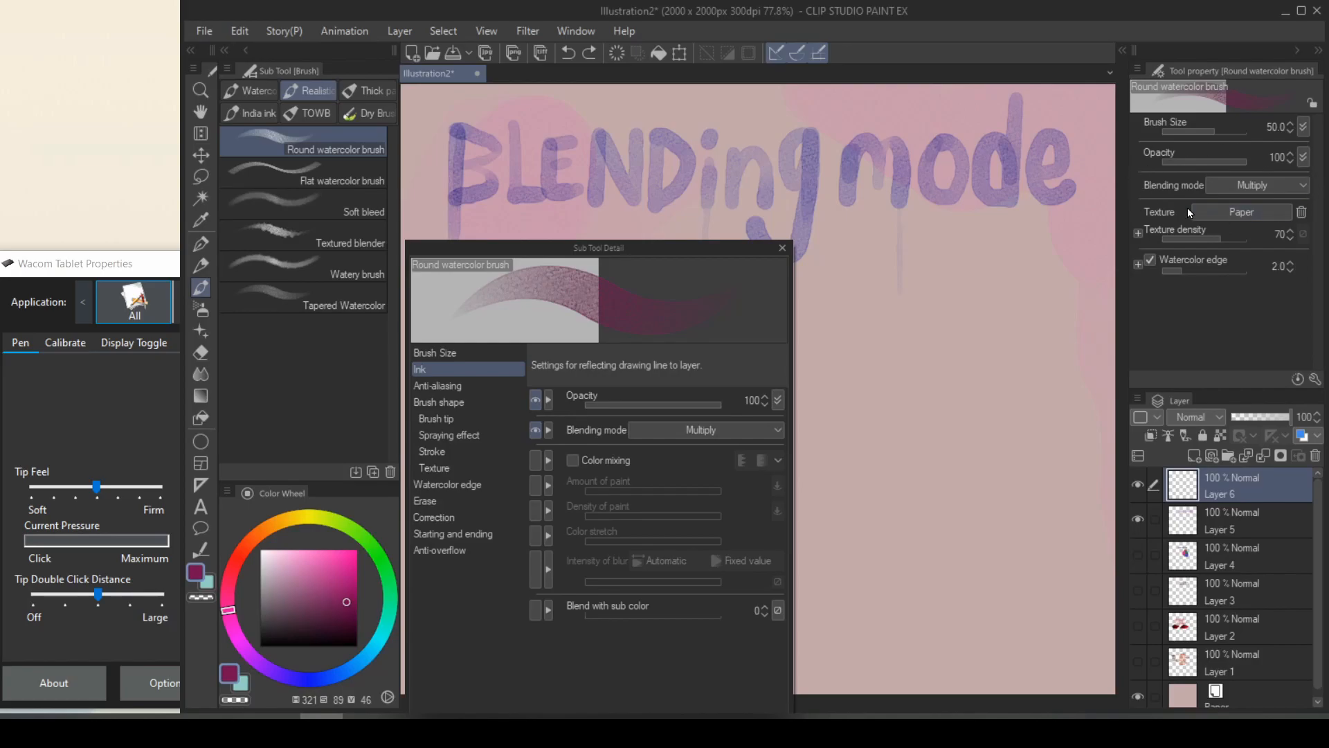
Layer red Multiply strokes and switch the brush blending mode to Replace alpha
{"action": "left_click_drag", "start_coordinate": [881, 280], "coordinate": [848, 390]}
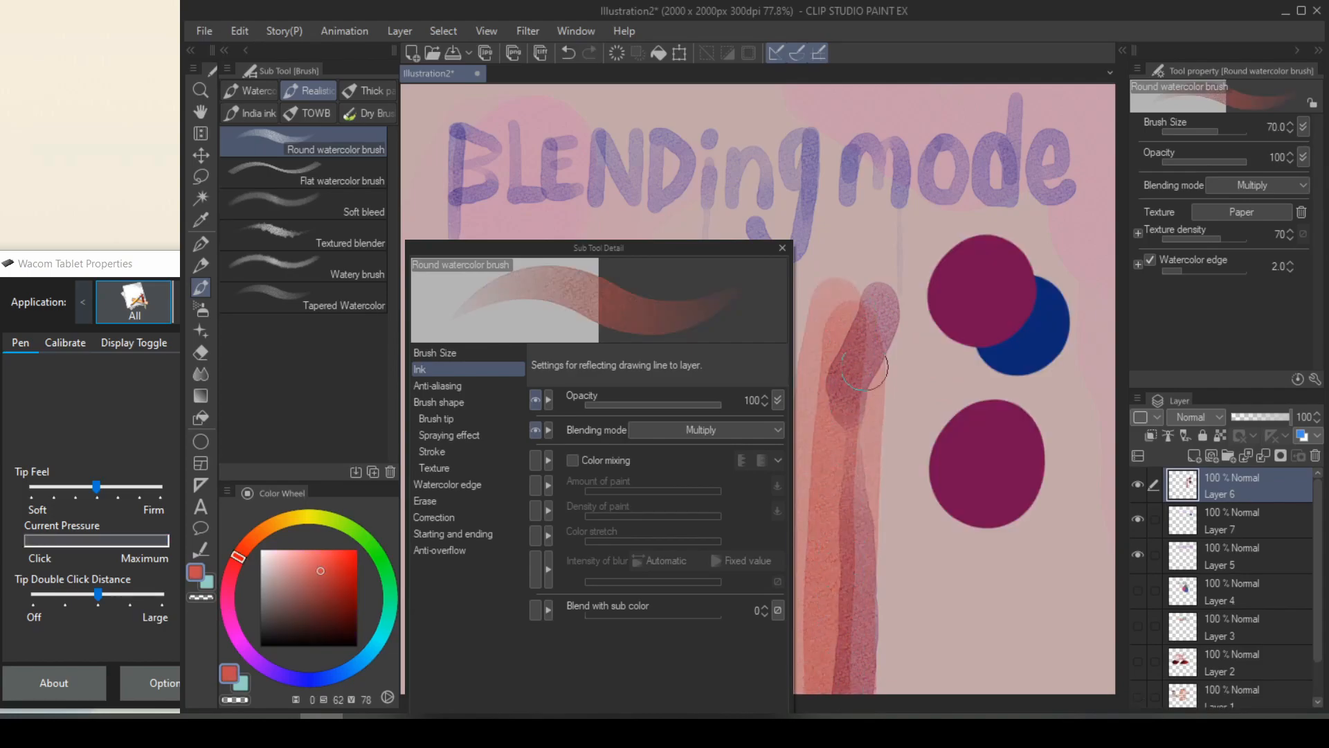
{"action": "left_click_drag", "start_coordinate": [865, 365], "coordinate": [865, 547]}
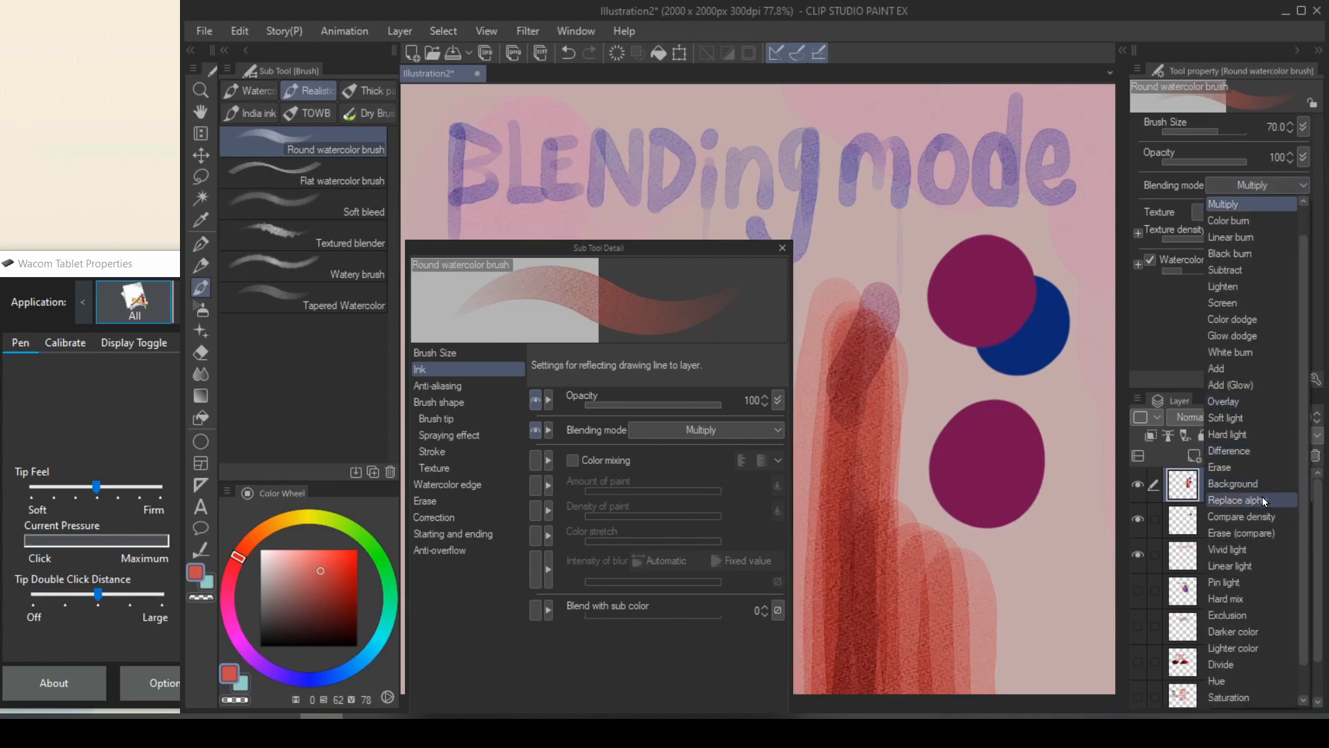
{"action": "left_click", "coordinate": [1234, 500]}
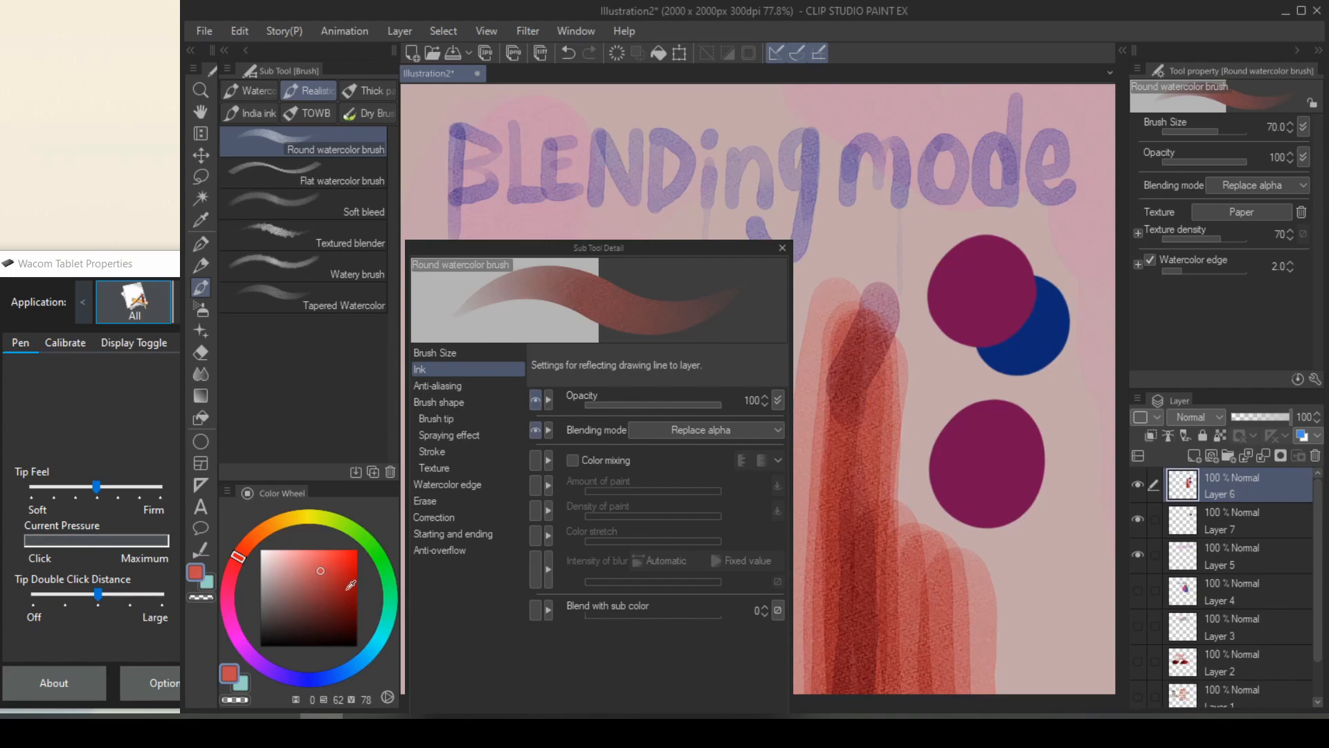
Paint yellow-olive over the purple and blue circles using Replace alpha
{"action": "left_click", "coordinate": [299, 516]}
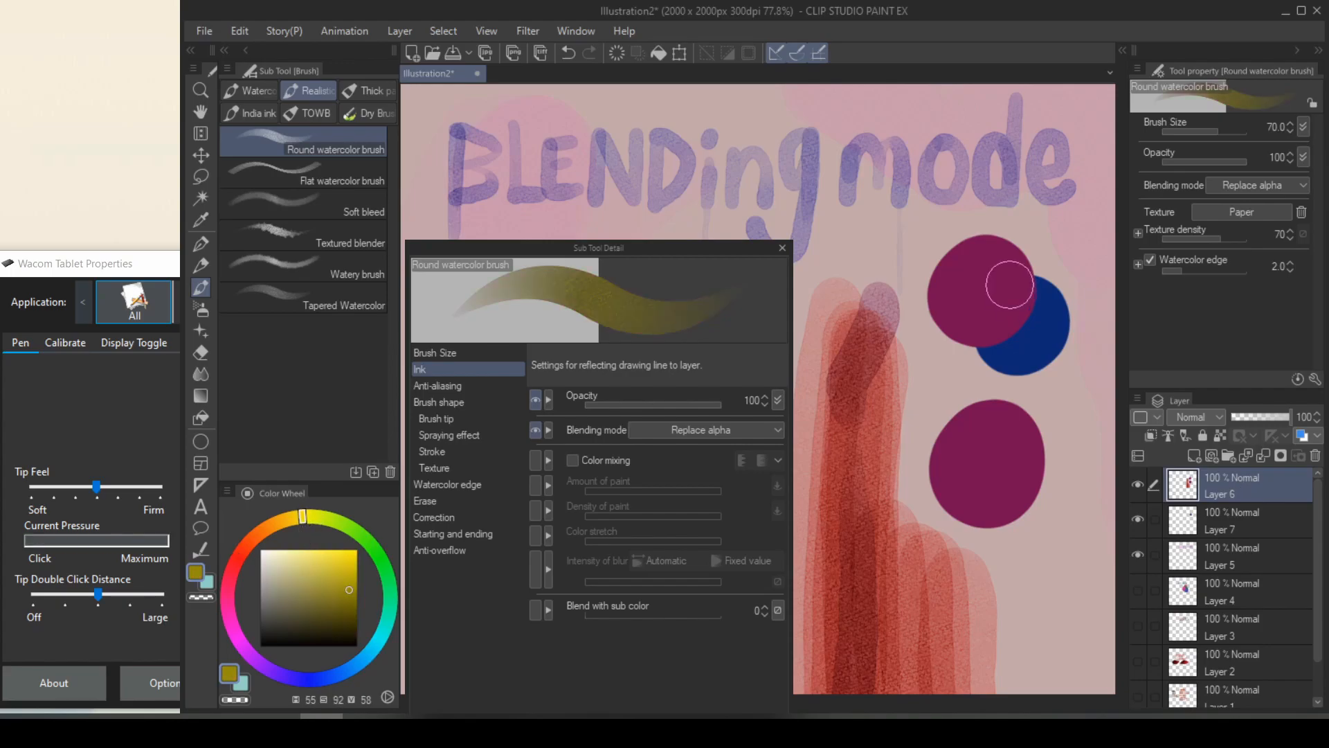
{"action": "left_click", "coordinate": [1010, 319]}
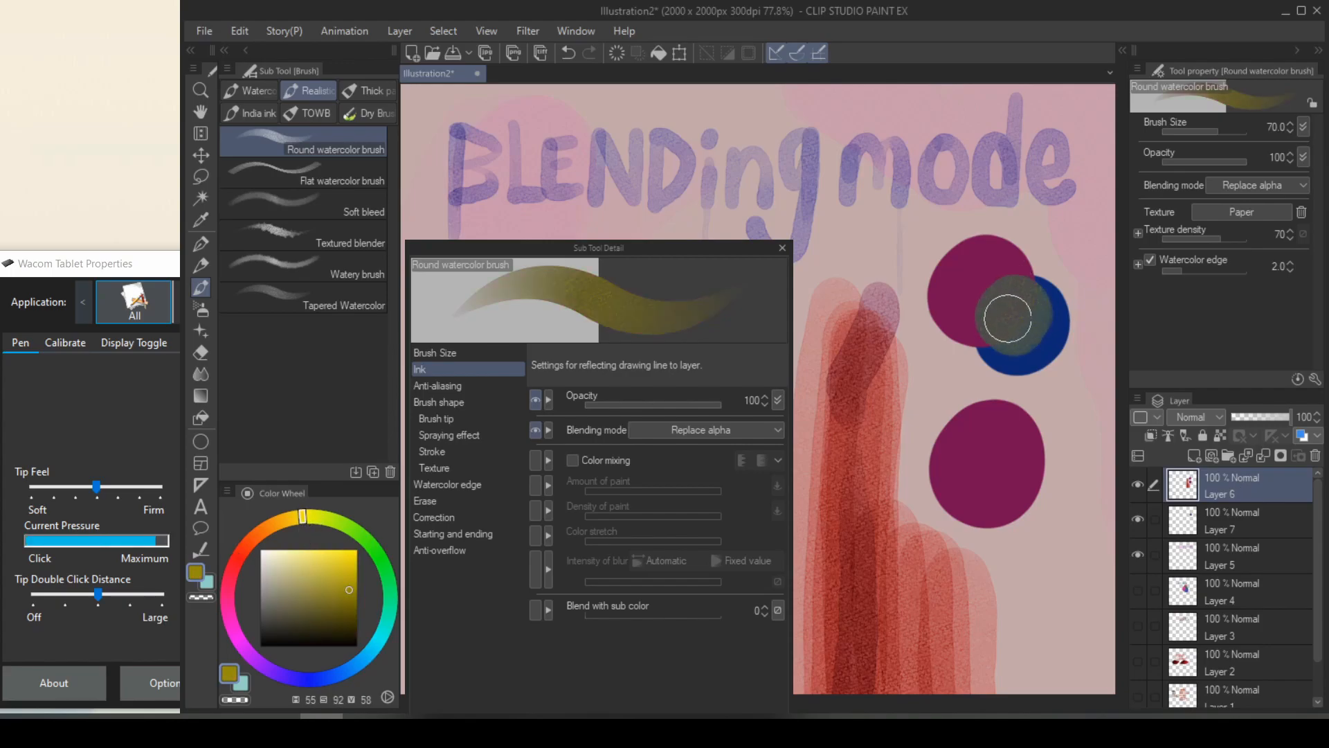
{"action": "left_click_drag", "start_coordinate": [1008, 318], "coordinate": [975, 326]}
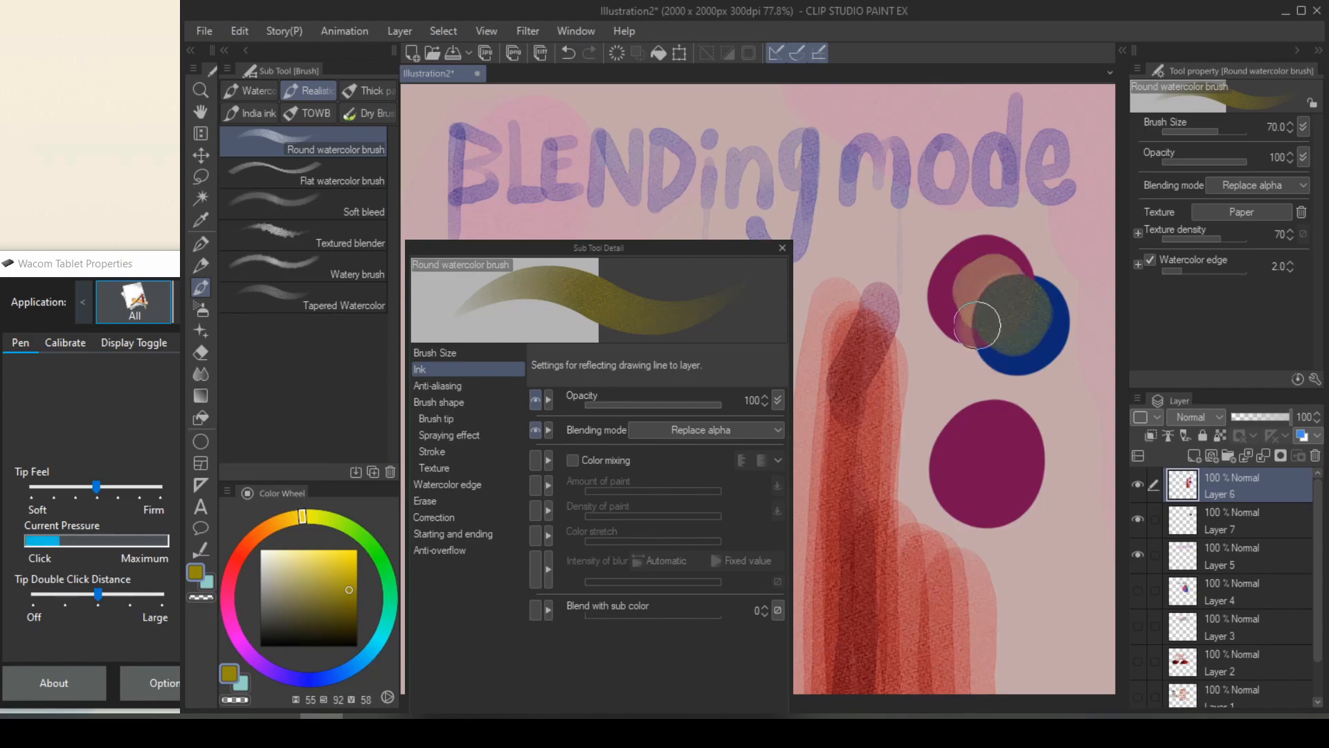
{"action": "left_click_drag", "start_coordinate": [977, 324], "coordinate": [996, 303]}
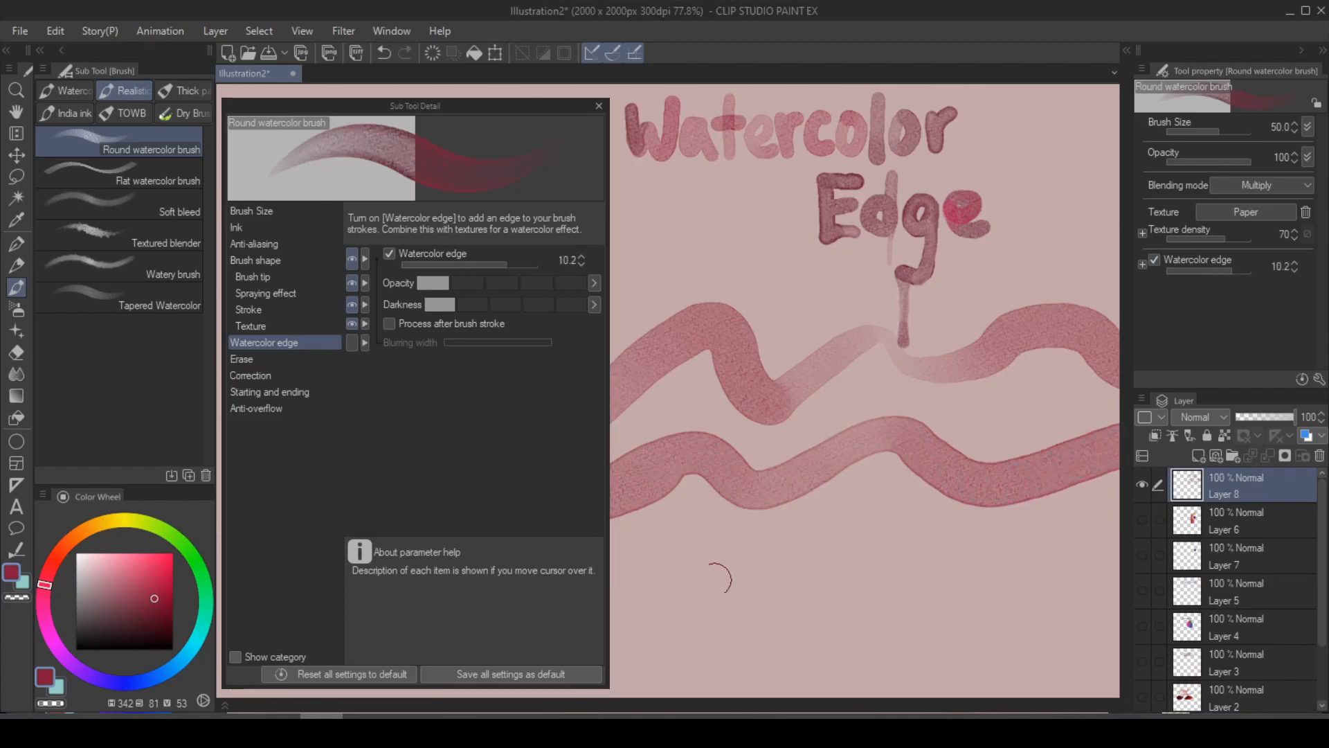
Draw a wavy stroke showing the 10.2 watercolor edge
{"action": "left_click_drag", "start_coordinate": [721, 581], "coordinate": [941, 607]}
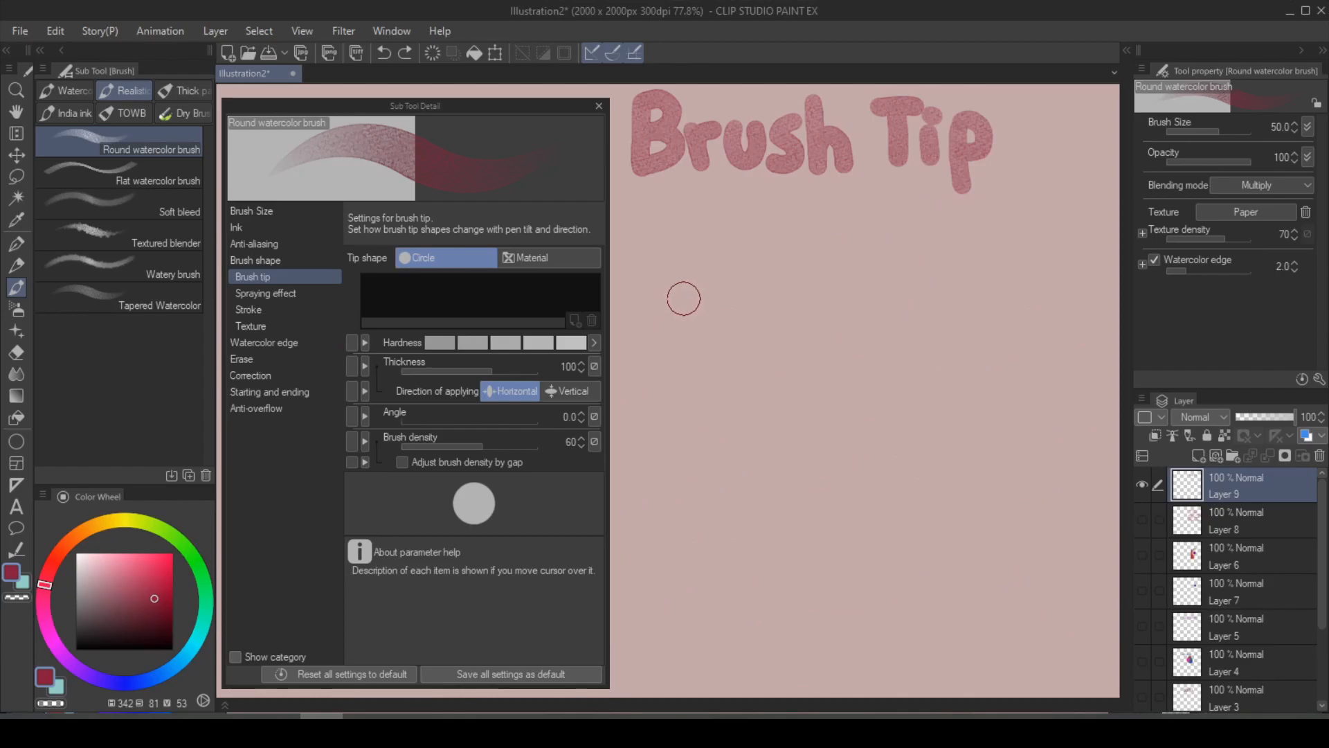
{"action": "mouse_move", "coordinate": [628, 270]}
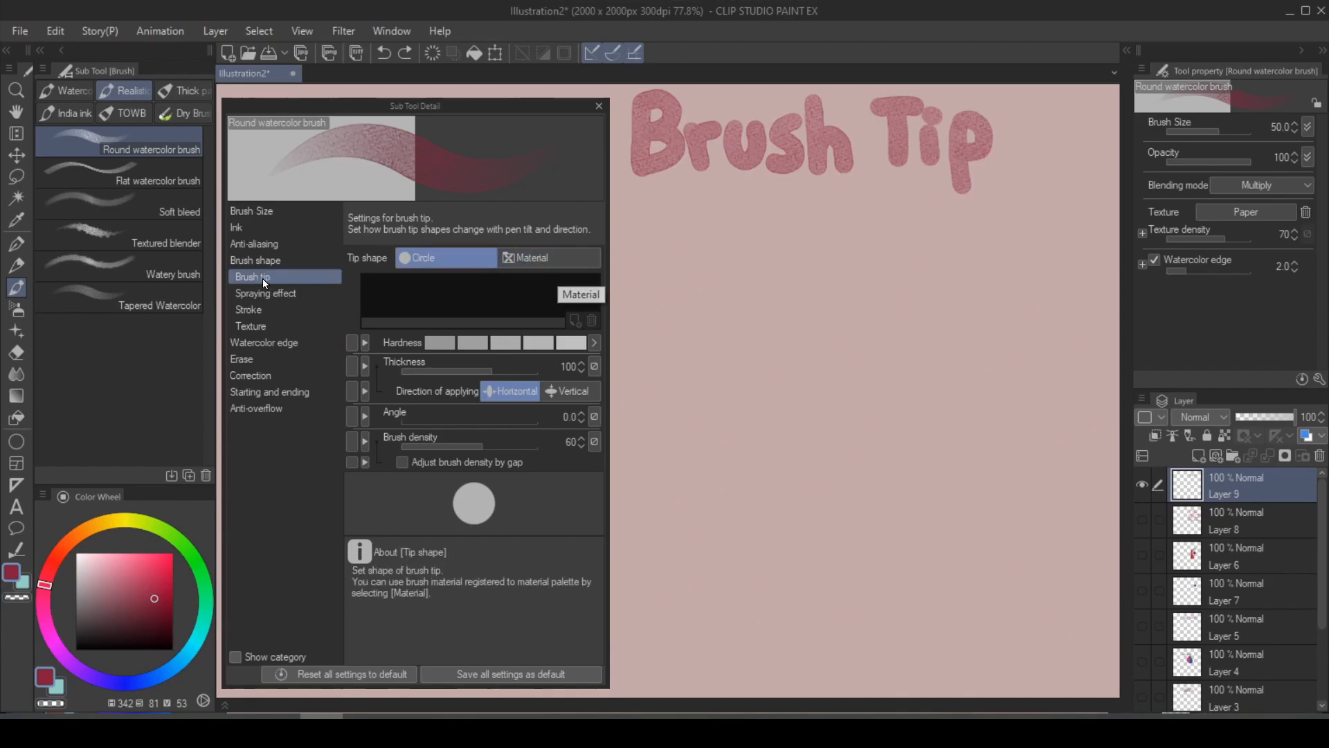
Give the watercolor brush a CLOUDS material tip and circle the zigzag's lower edge
{"action": "left_click", "coordinate": [549, 257]}
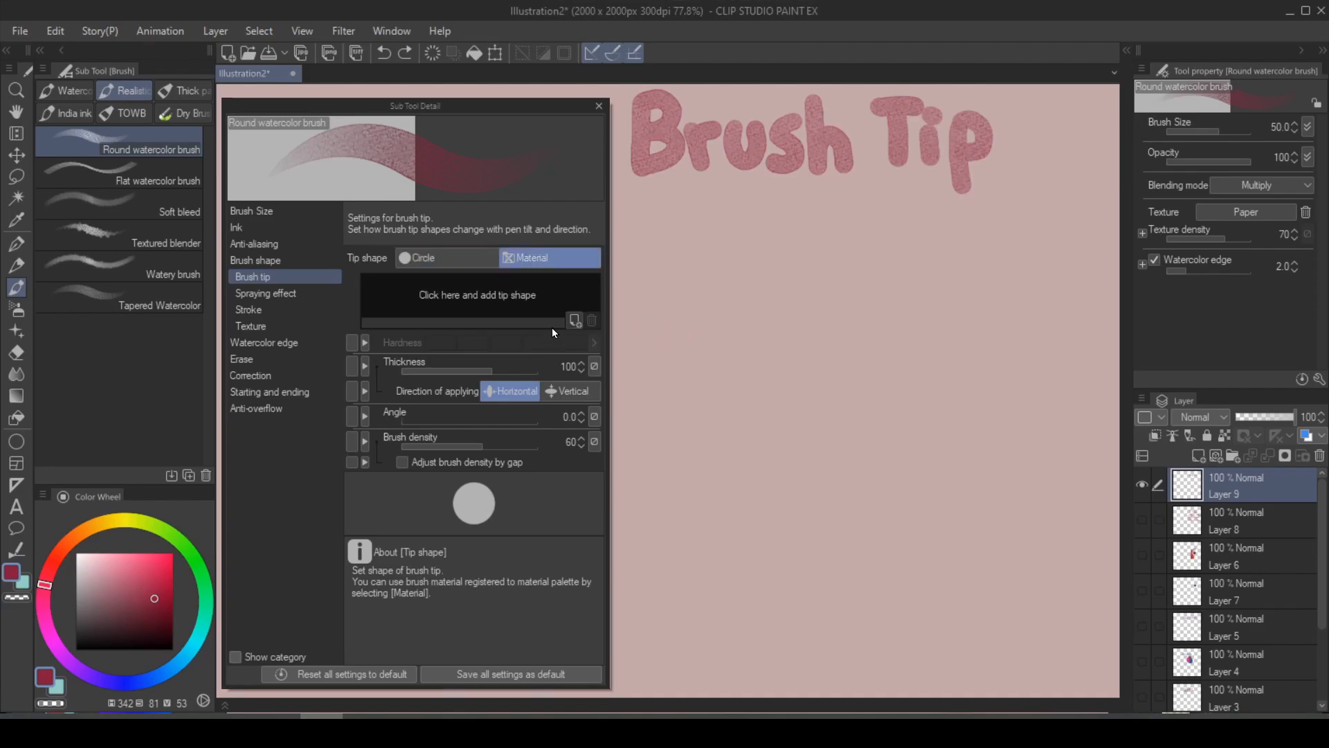
{"action": "left_click", "coordinate": [477, 295]}
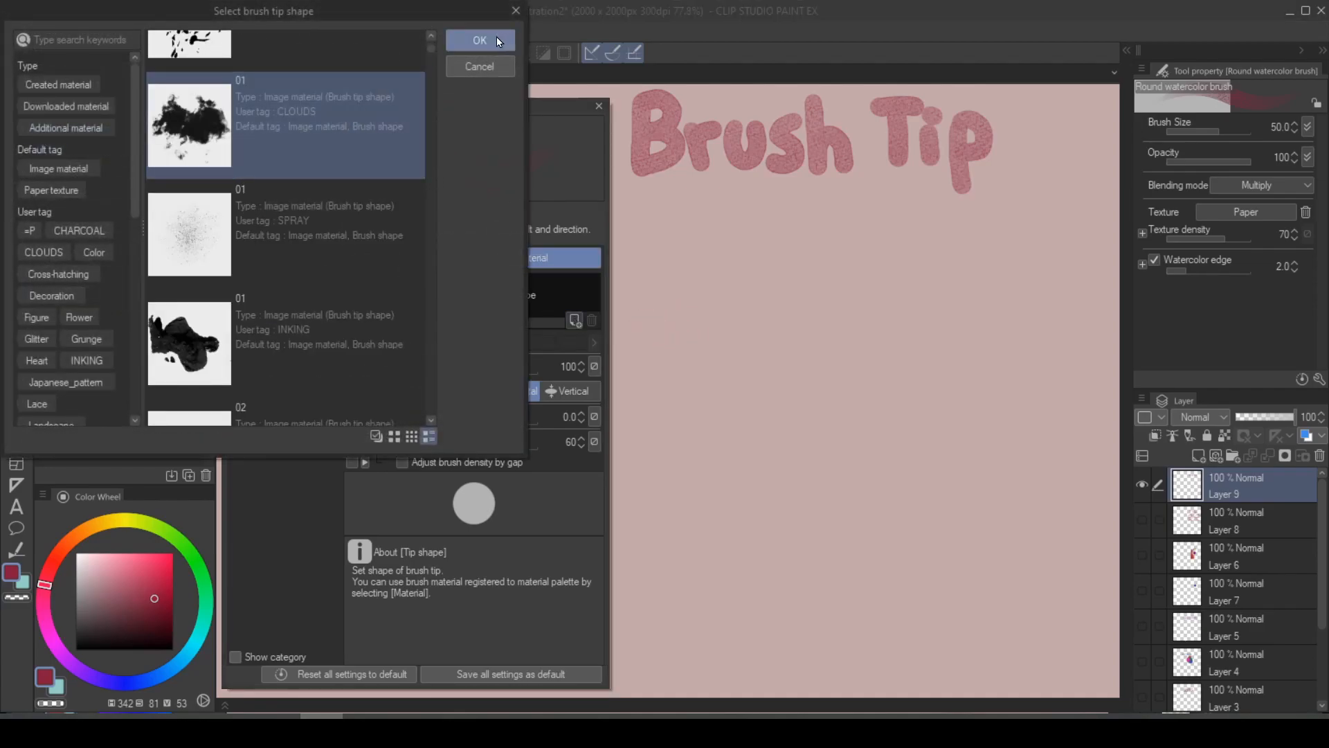
{"action": "left_click", "coordinate": [479, 40]}
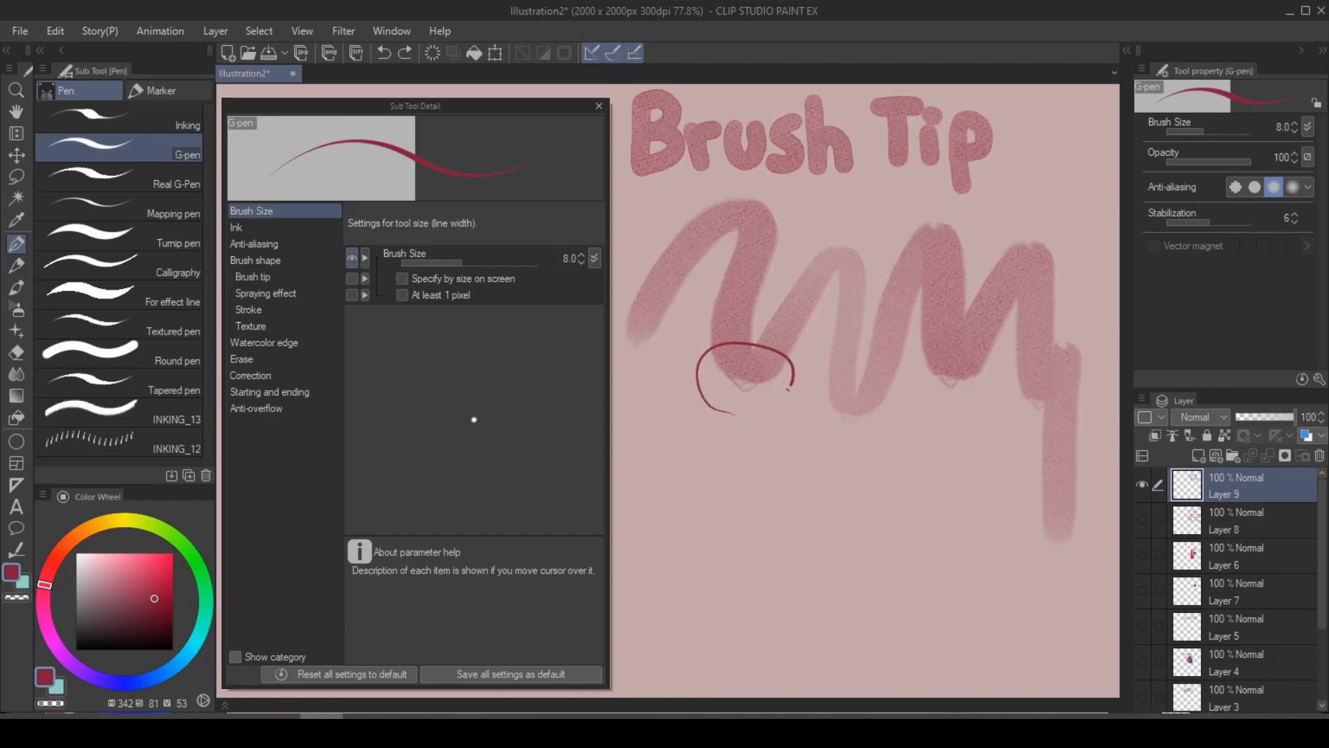
{"action": "left_click_drag", "start_coordinate": [873, 356], "coordinate": [1001, 407]}
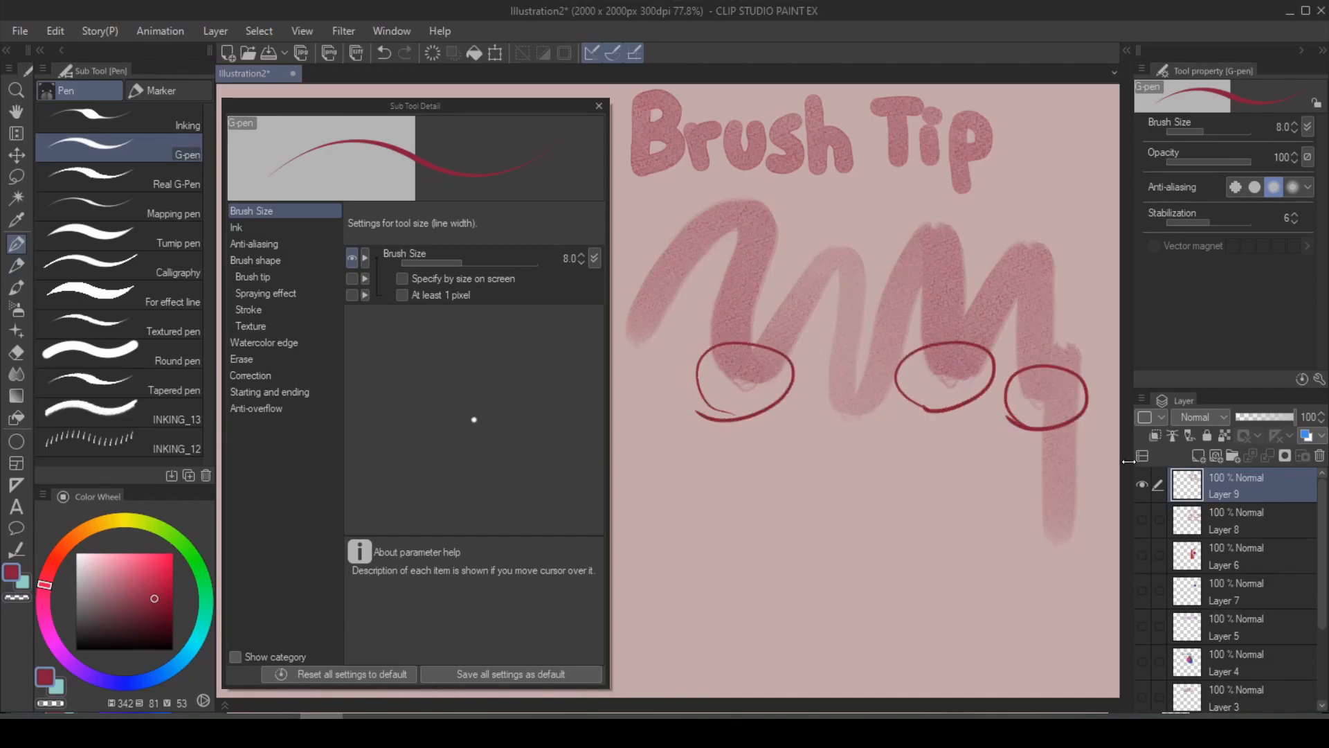
{"action": "left_click", "coordinate": [252, 276]}
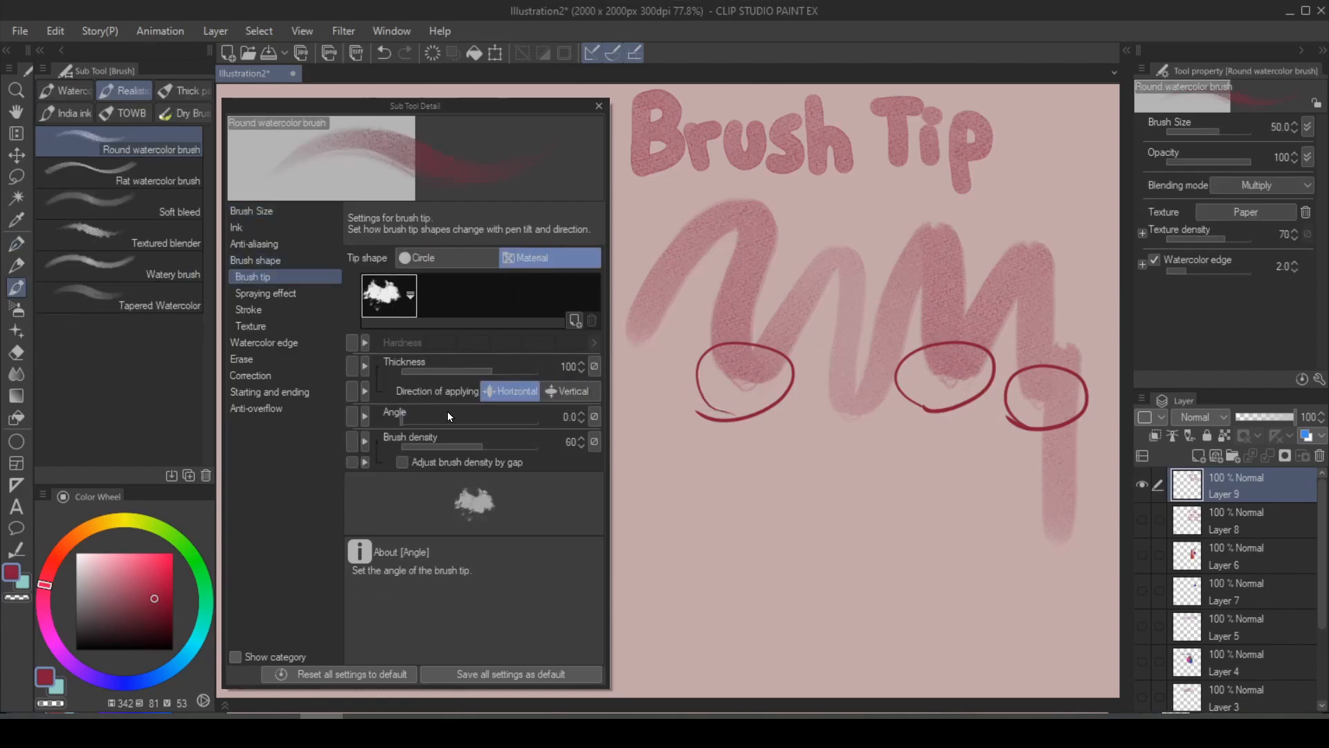
Review the Angle dynamics options and widen the tip stamp Gap in Stroke settings
{"action": "left_click", "coordinate": [594, 416]}
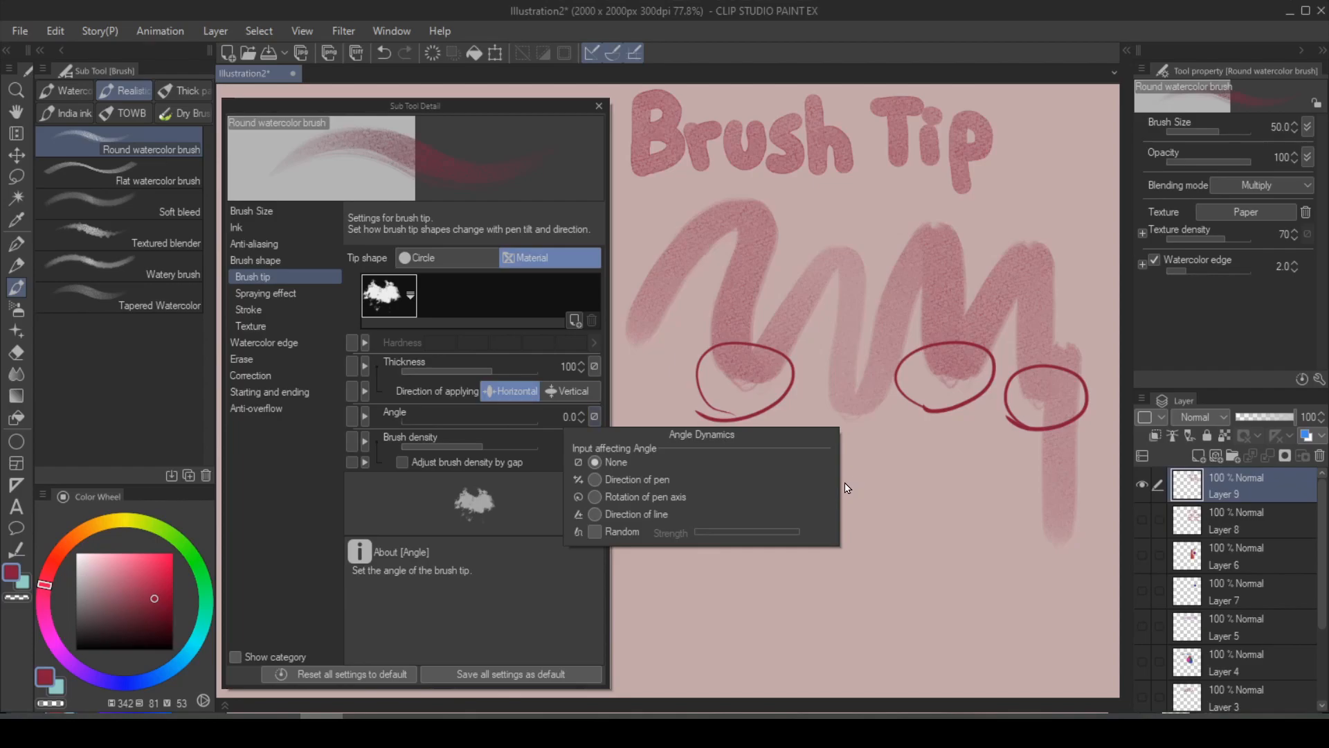
{"action": "mouse_move", "coordinate": [594, 532]}
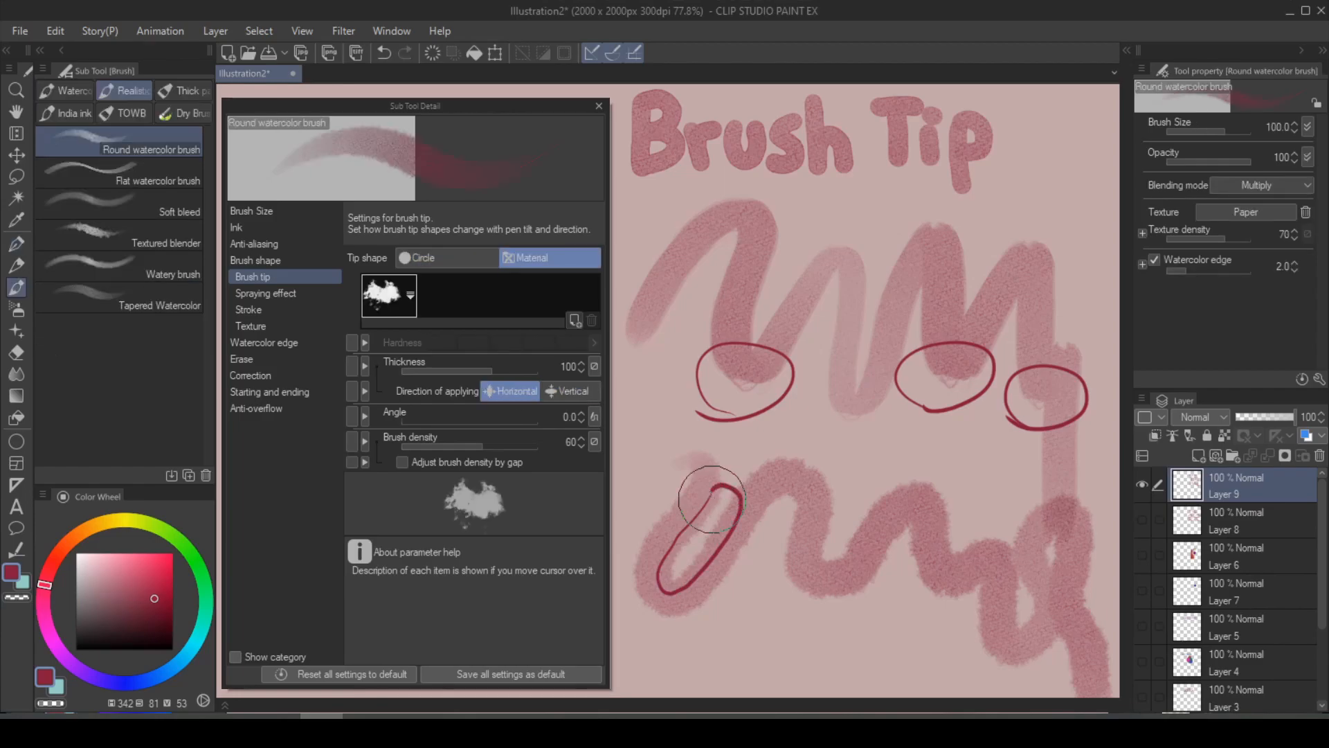
{"action": "left_click", "coordinate": [248, 310]}
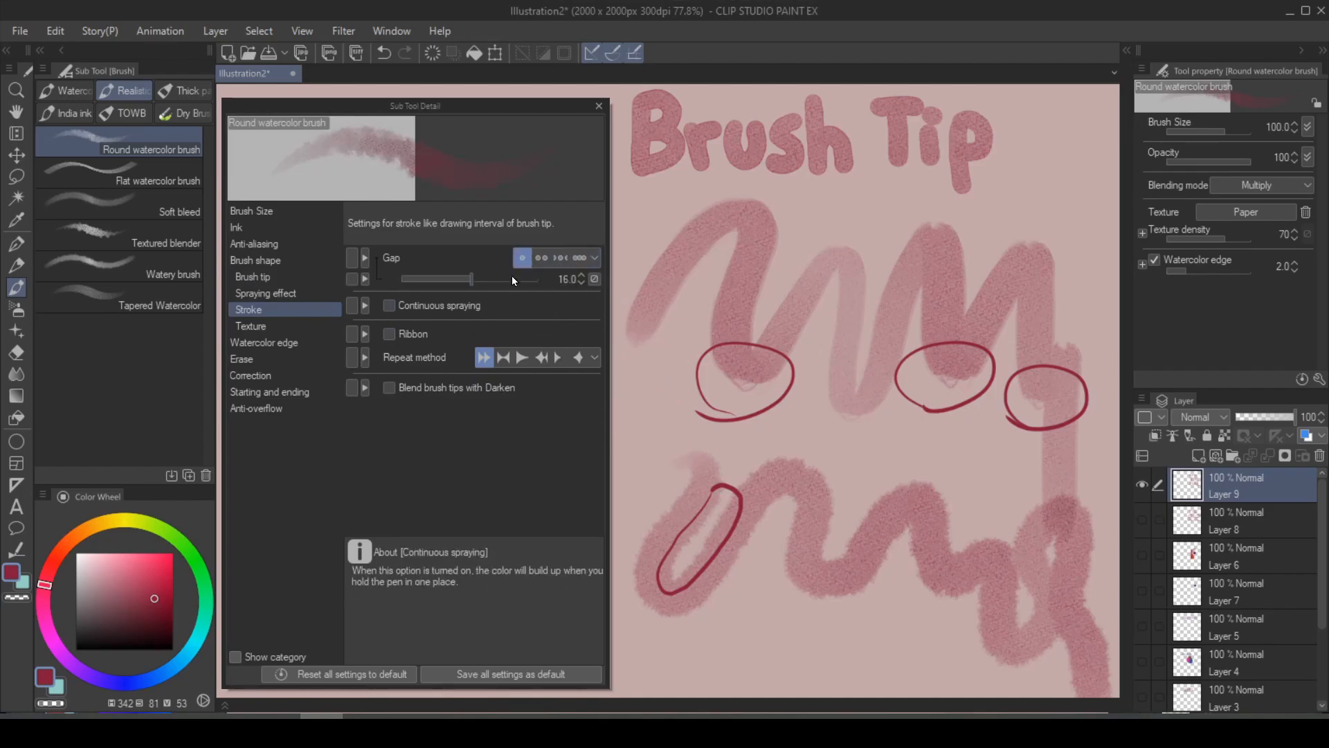
{"action": "left_click_drag", "start_coordinate": [464, 279], "coordinate": [482, 279]}
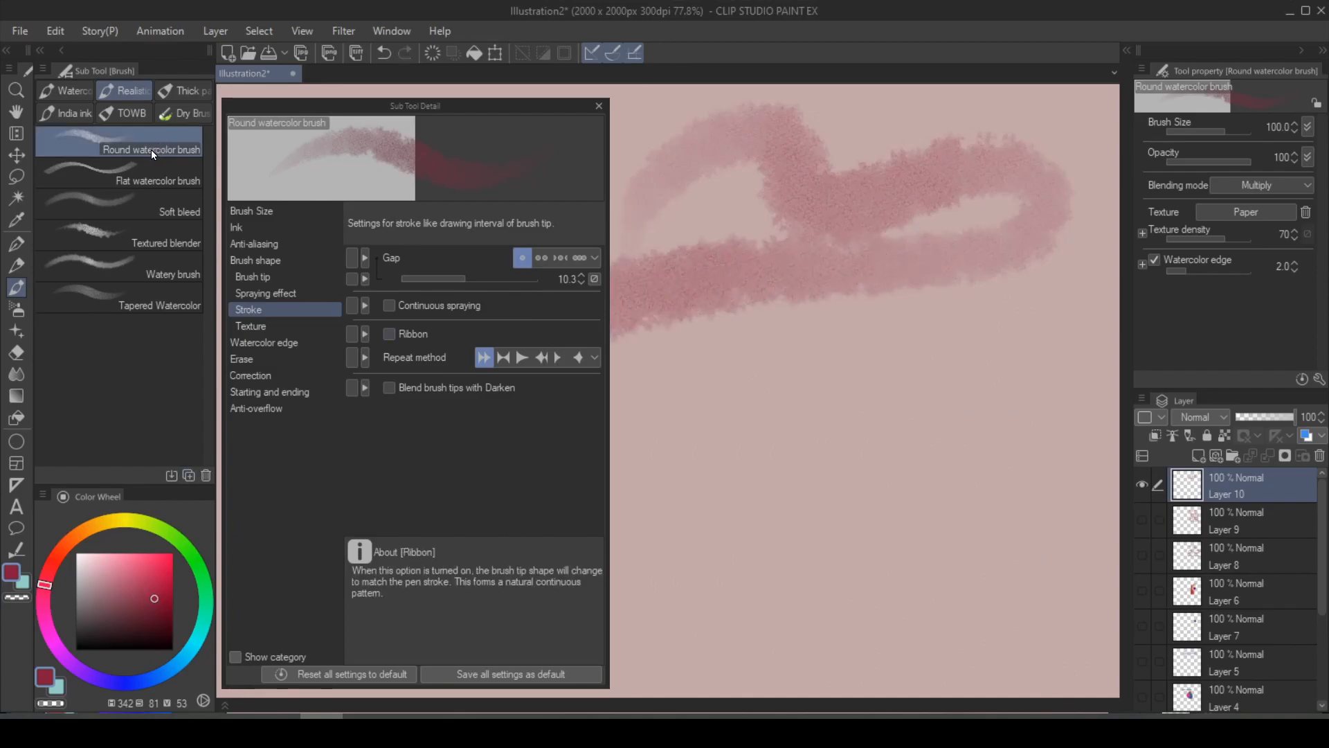
Duplicate the Round watercolor brush as a new sub tool named 'hi' and save its settings as default
{"action": "right_click", "coordinate": [145, 151]}
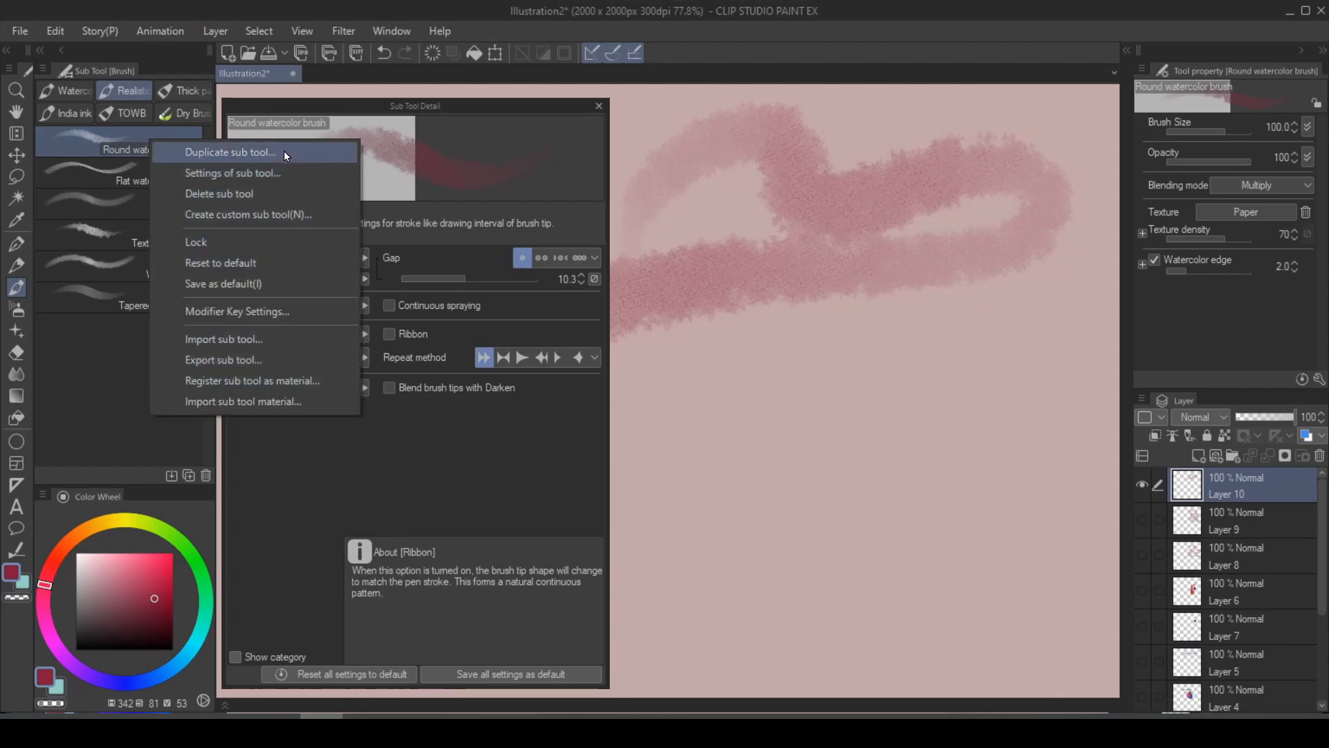
{"action": "left_click", "coordinate": [230, 153]}
{"action": "type", "text": "hi"}
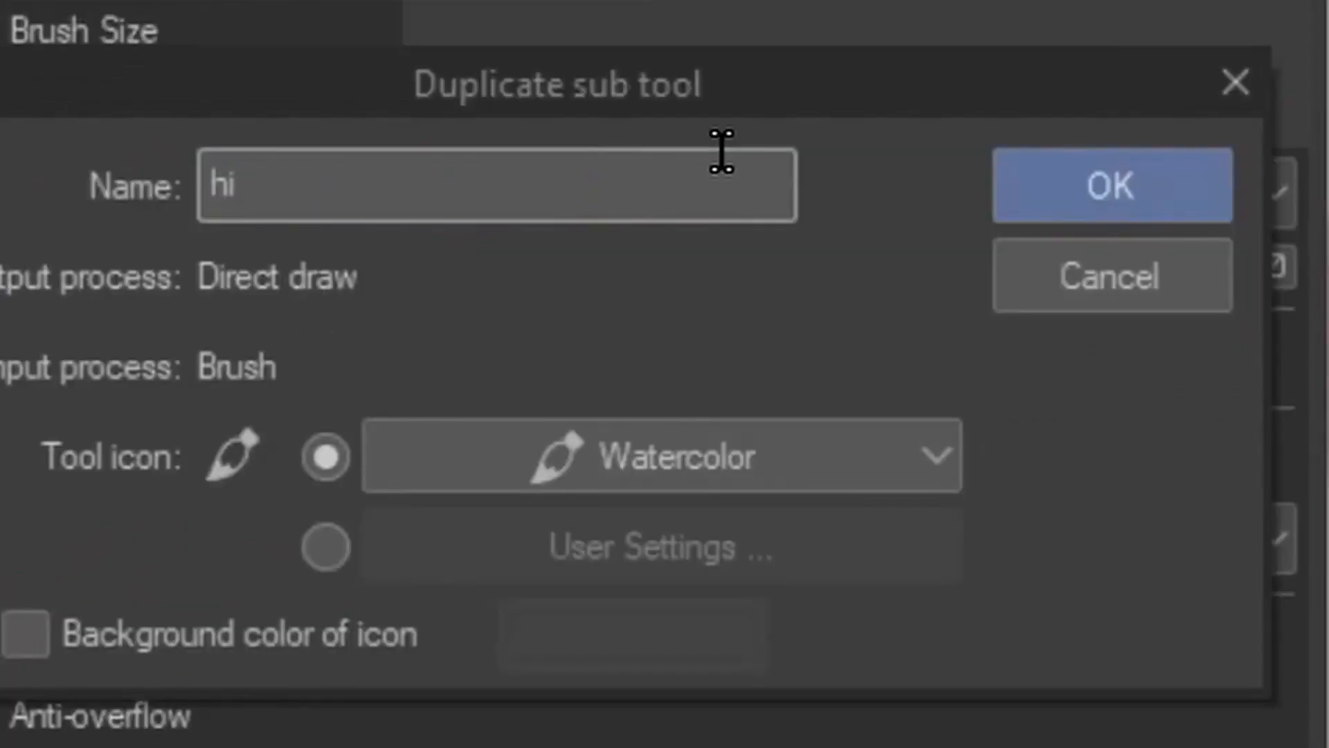
{"action": "left_click", "coordinate": [1112, 186]}
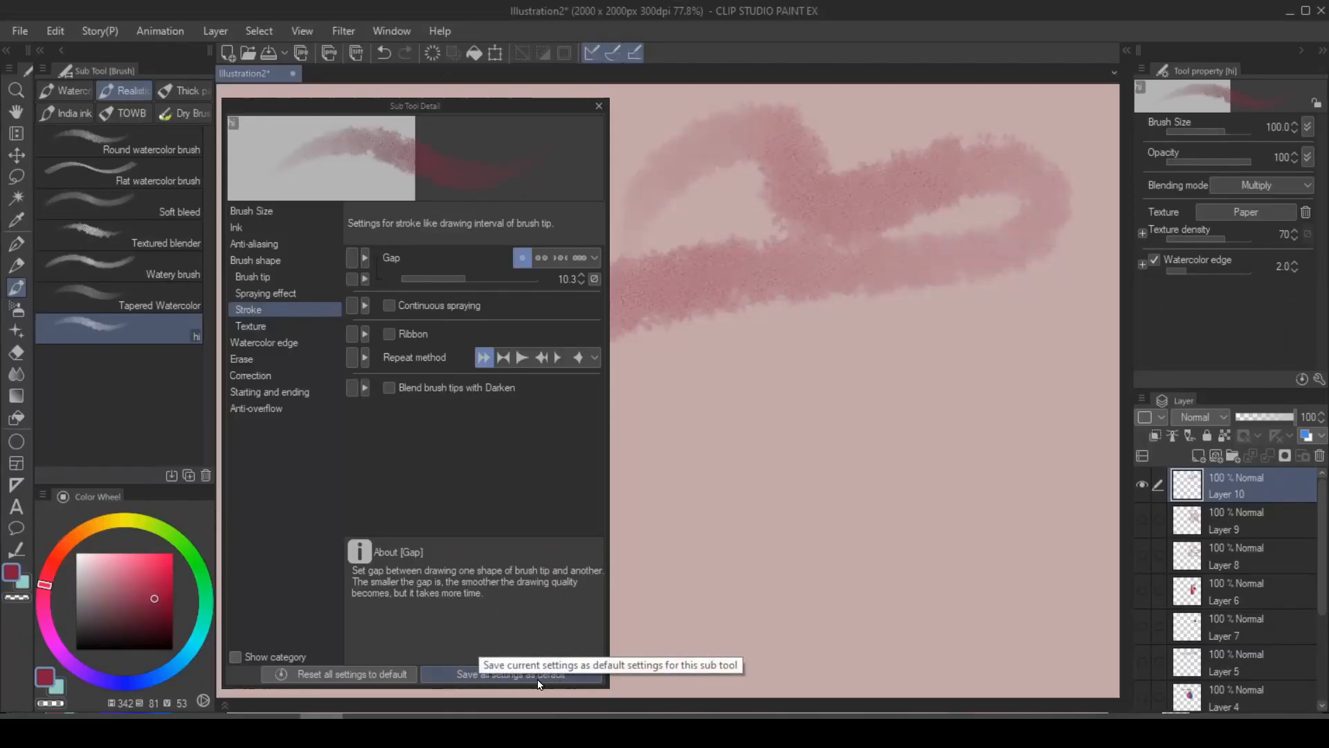
{"action": "left_click", "coordinate": [510, 674]}
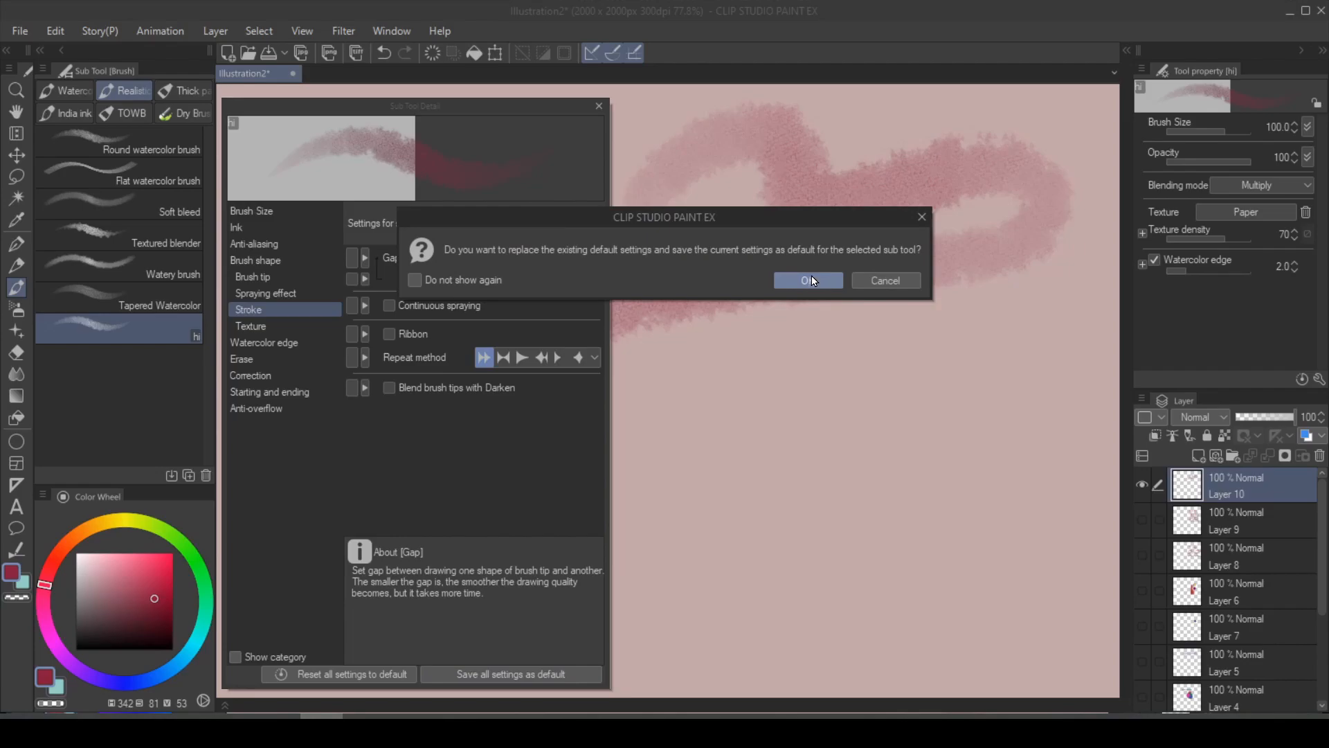
{"action": "left_click", "coordinate": [808, 280]}
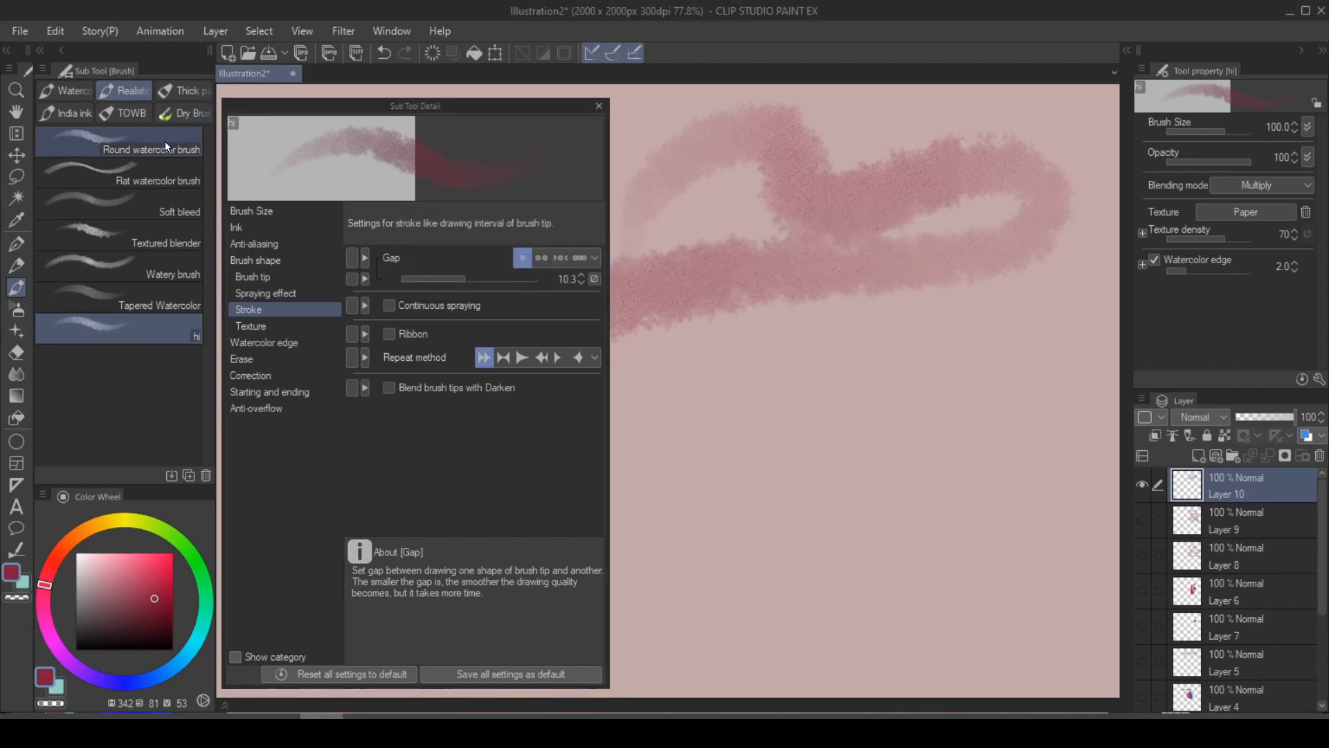
Reset the original Round watercolor brush to its default settings
{"action": "left_click", "coordinate": [338, 674]}
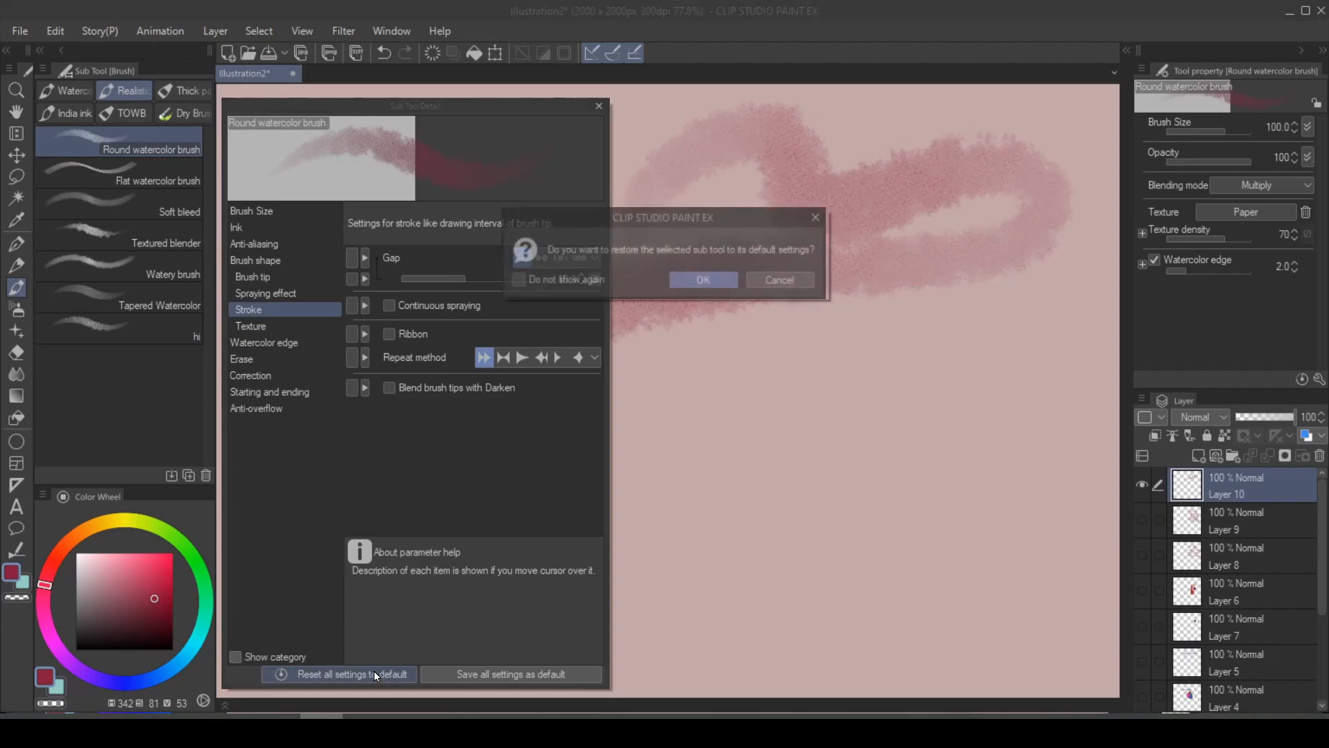
{"action": "left_click", "coordinate": [703, 280]}
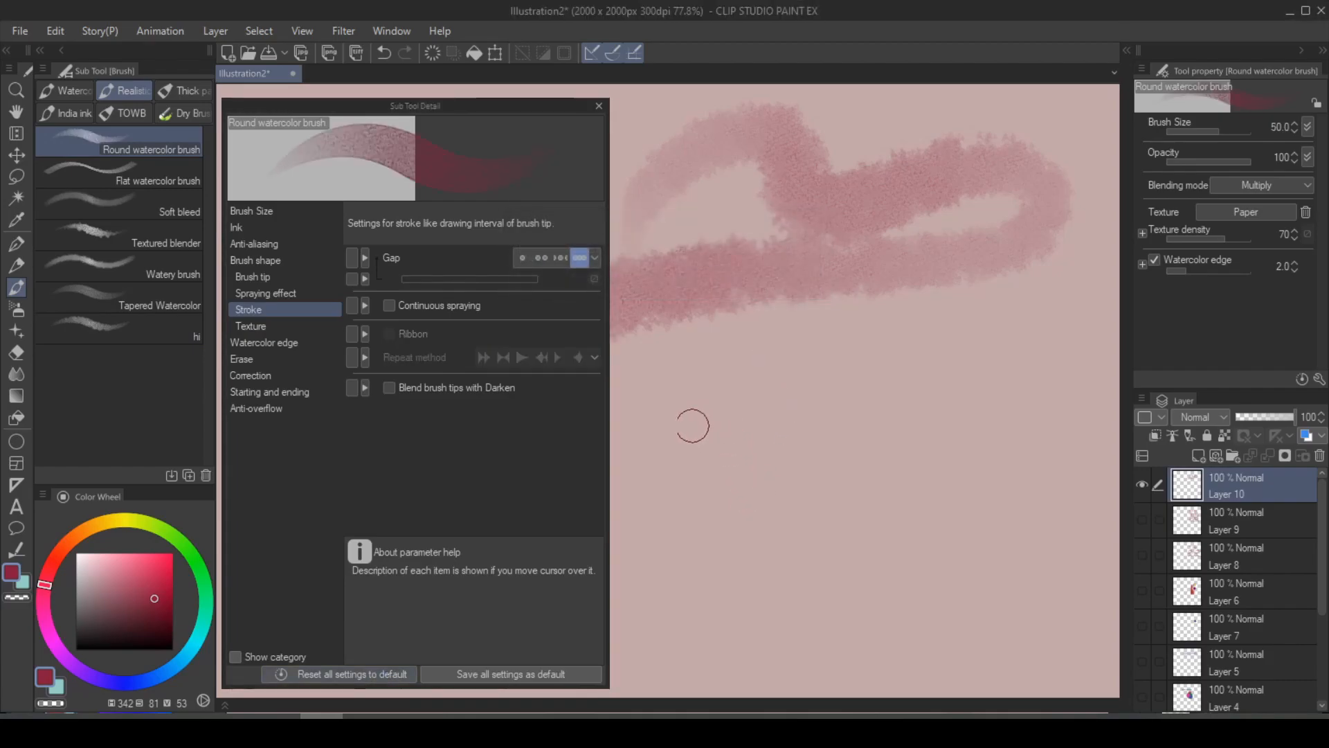
{"action": "left_click", "coordinate": [121, 330]}
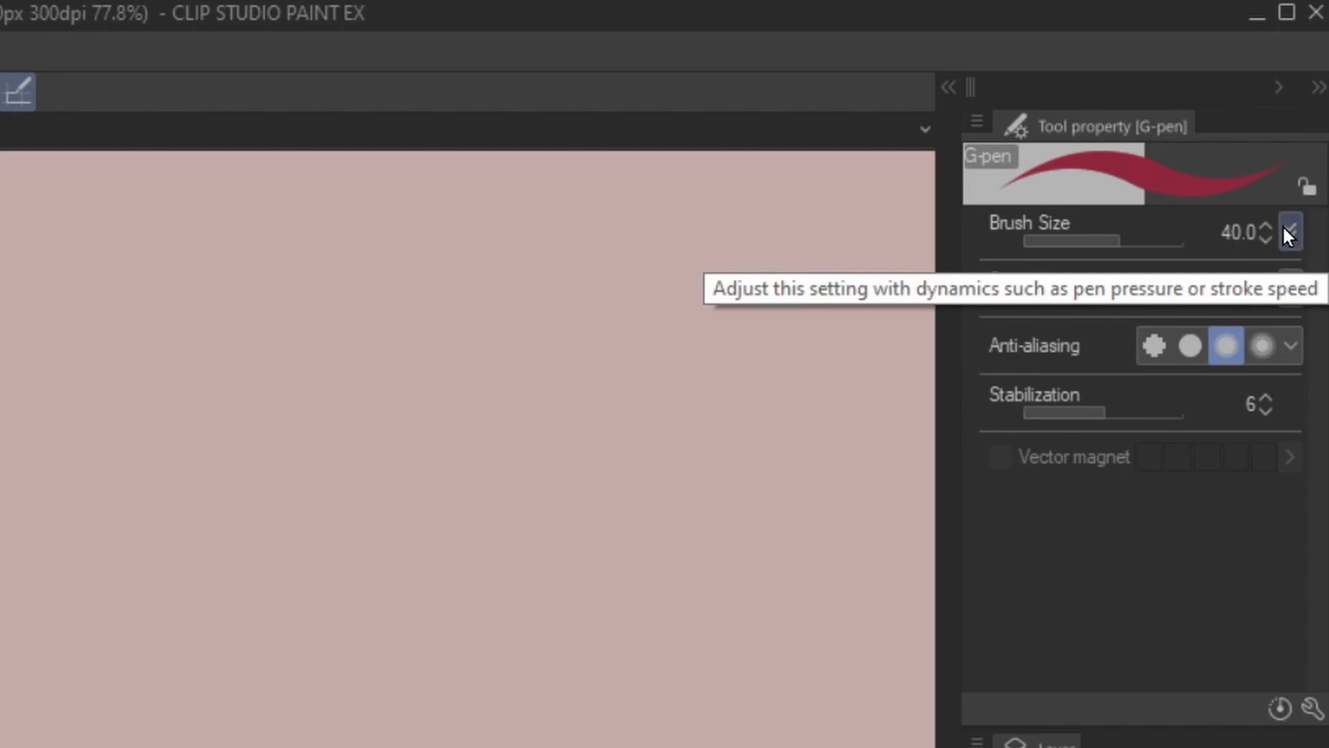
Open the brush size pen-pressure curve settings and draw a light-pressure test stroke
{"action": "left_click", "coordinate": [1294, 229]}
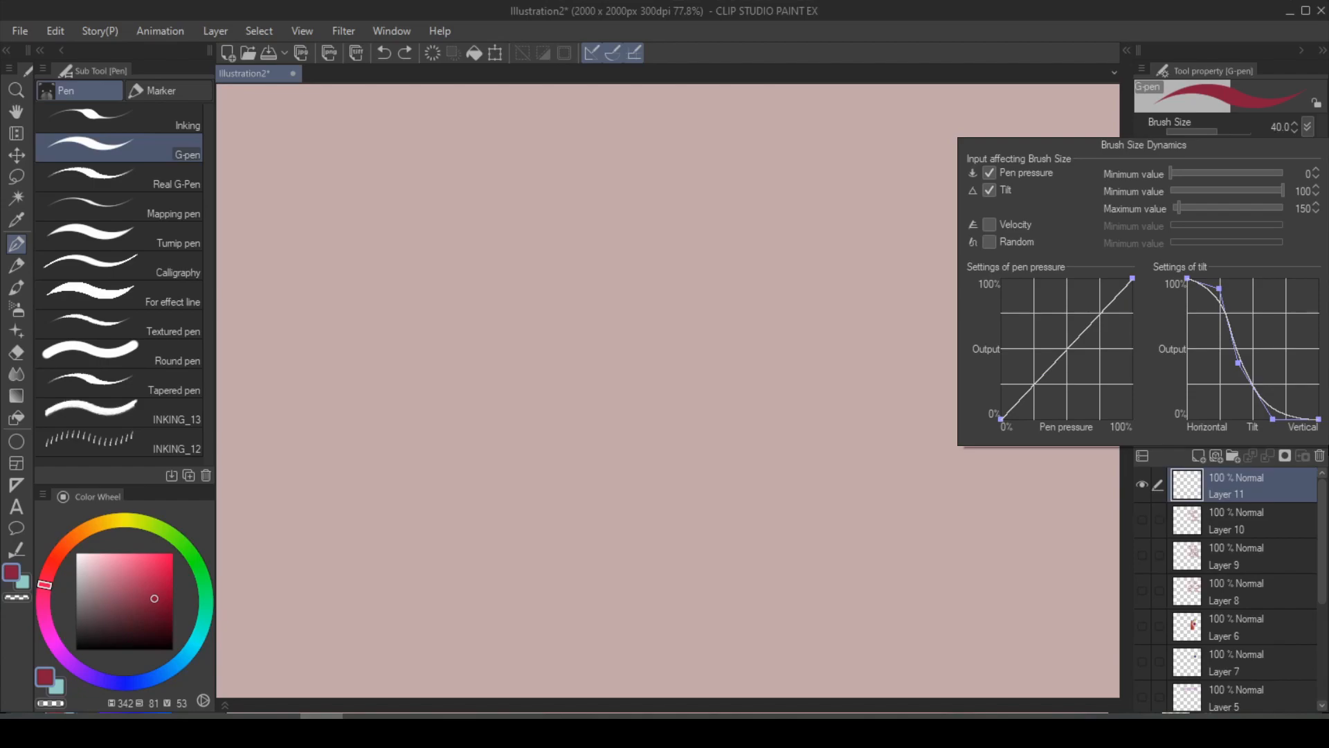
{"action": "mouse_move", "coordinate": [1052, 377]}
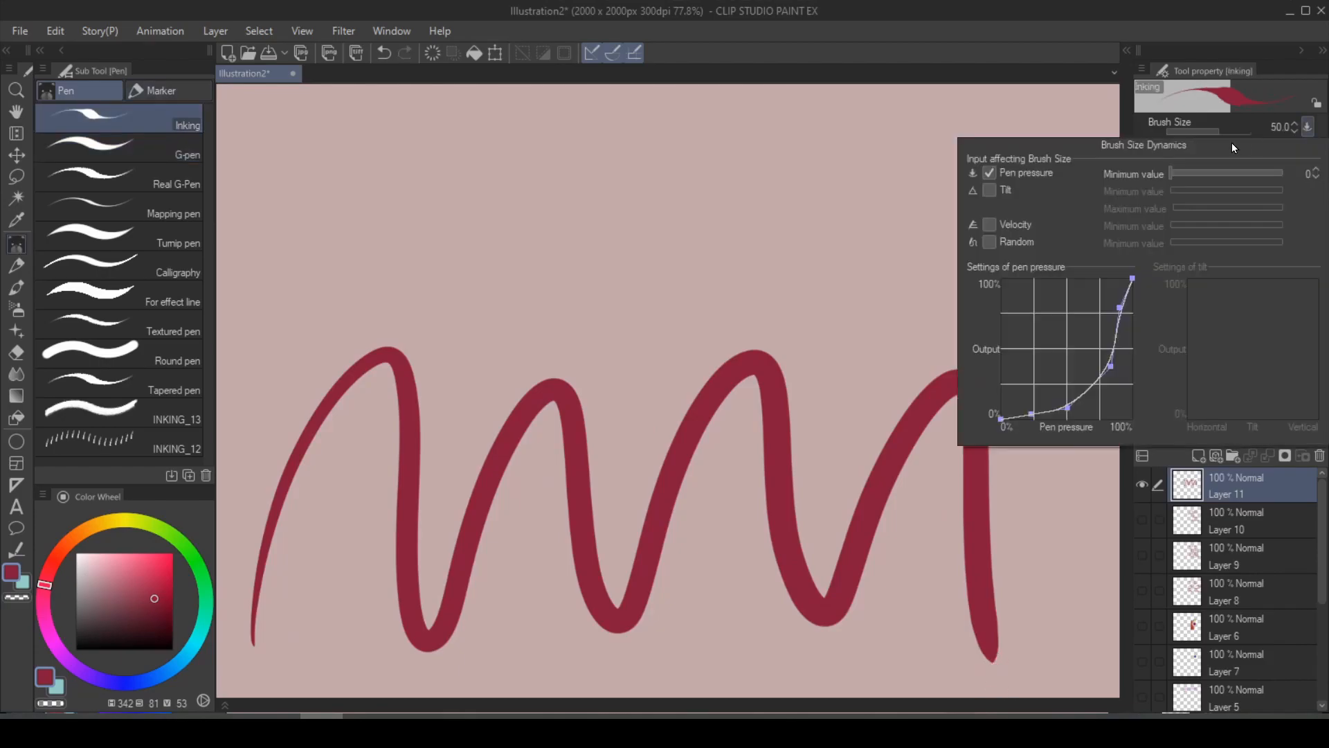
{"action": "mouse_move", "coordinate": [1119, 338]}
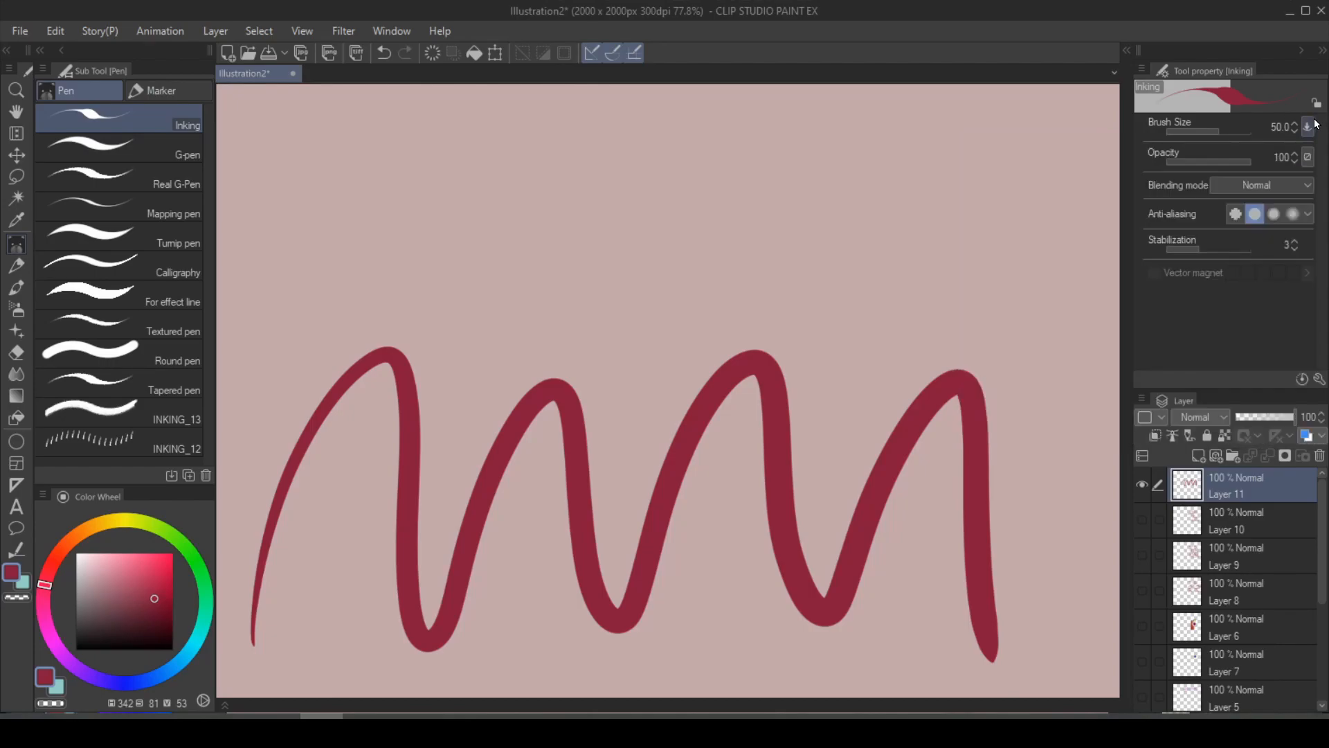
{"action": "left_click_drag", "start_coordinate": [246, 457], "coordinate": [403, 178]}
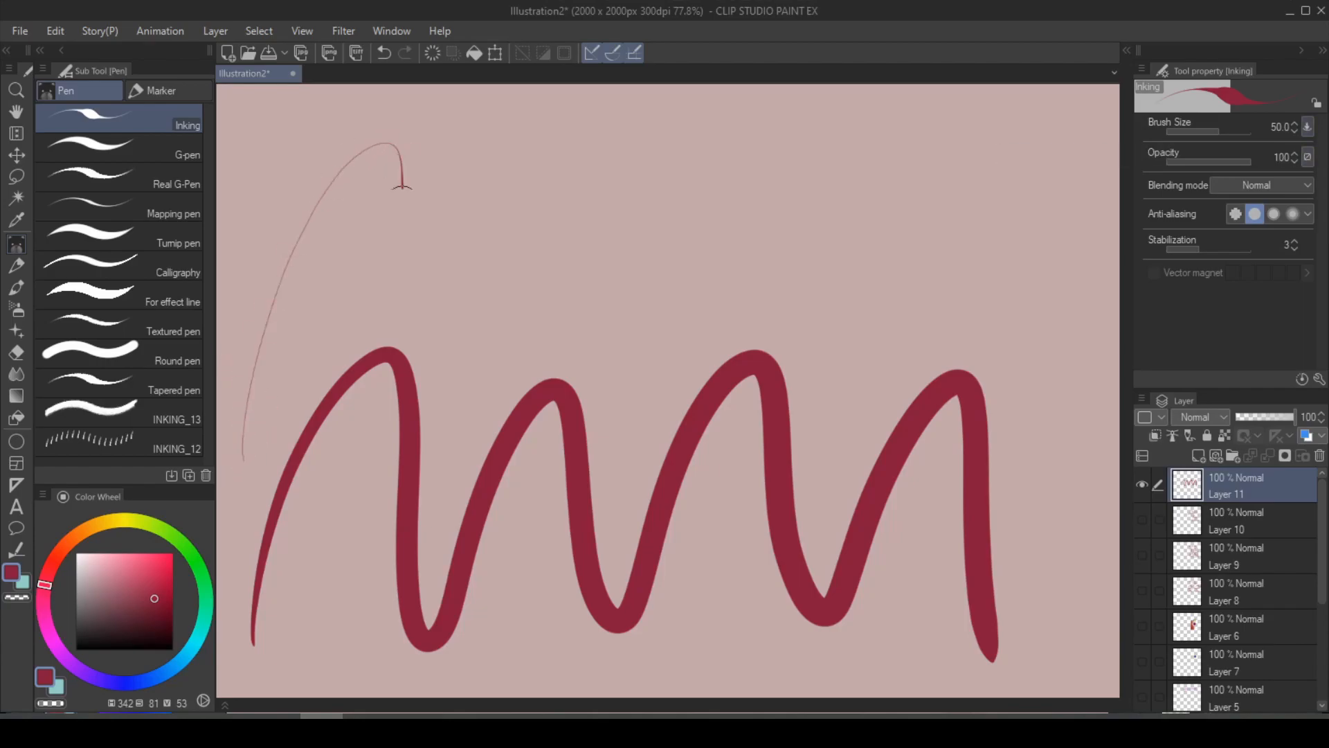